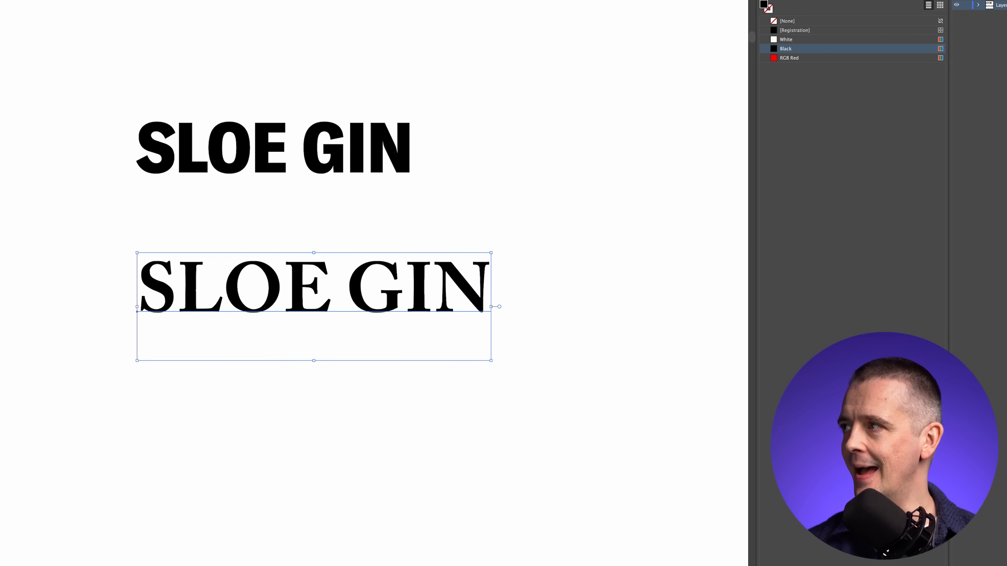
# Deselect everything on the artboard with the three SLOE GIN lines.
pyautogui.click(273, 148)
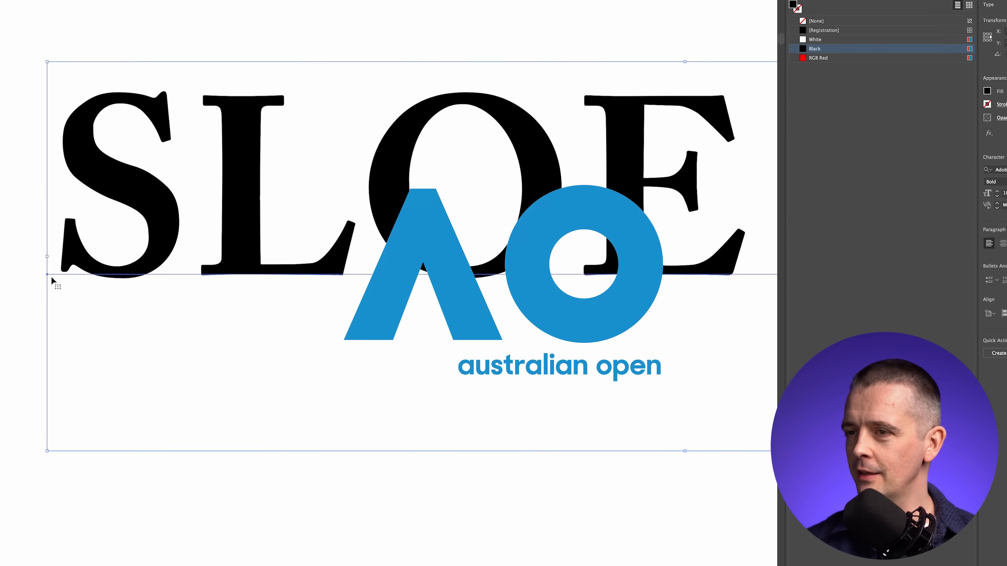
pyautogui.moveTo(760, 260)
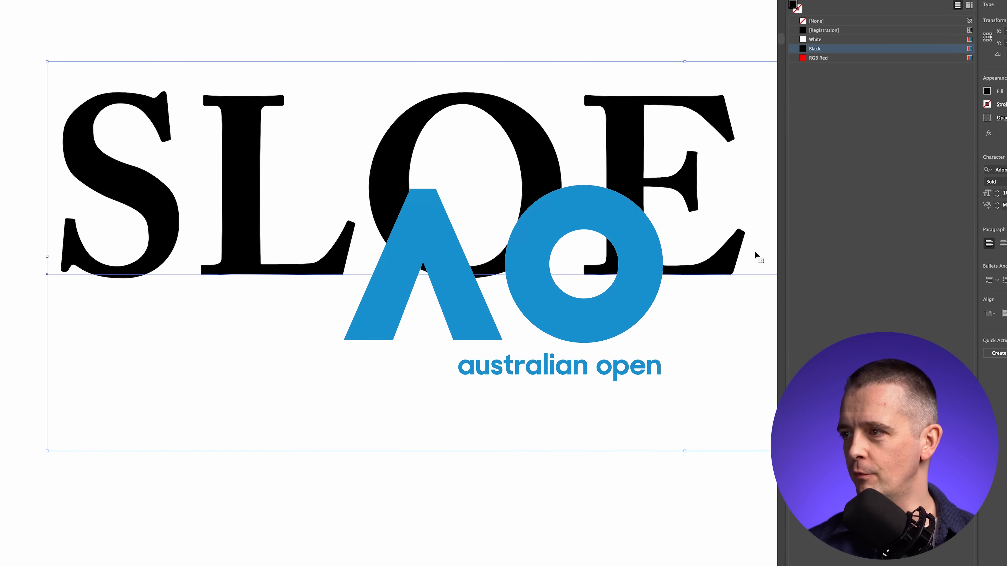
pyautogui.moveTo(252, 408)
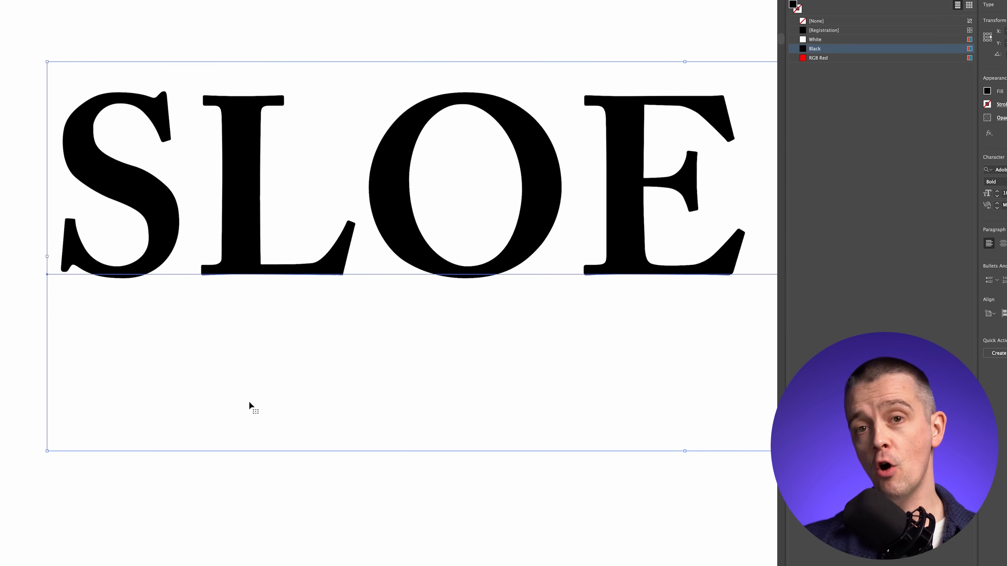
pyautogui.moveTo(234, 268)
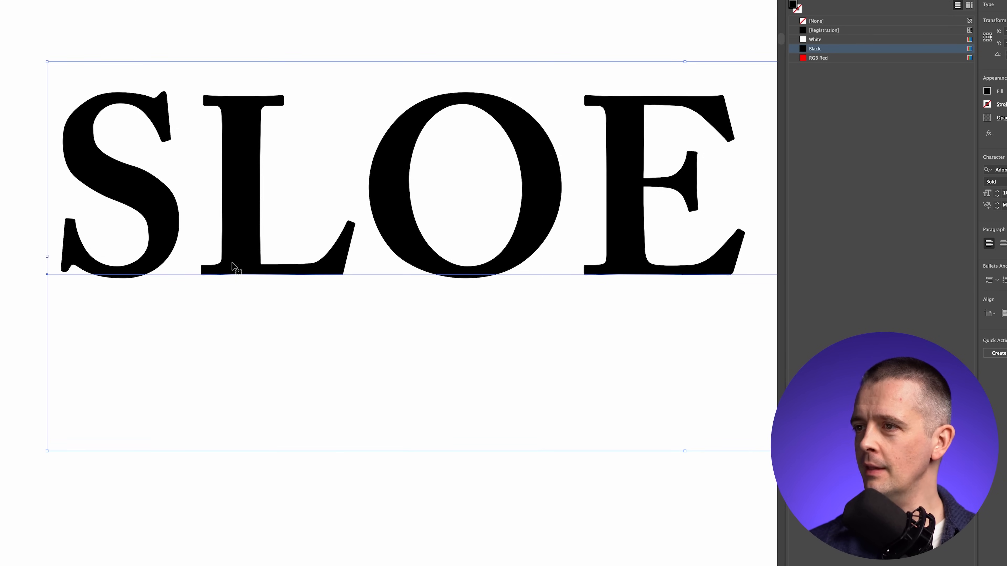
pyautogui.moveTo(743, 270)
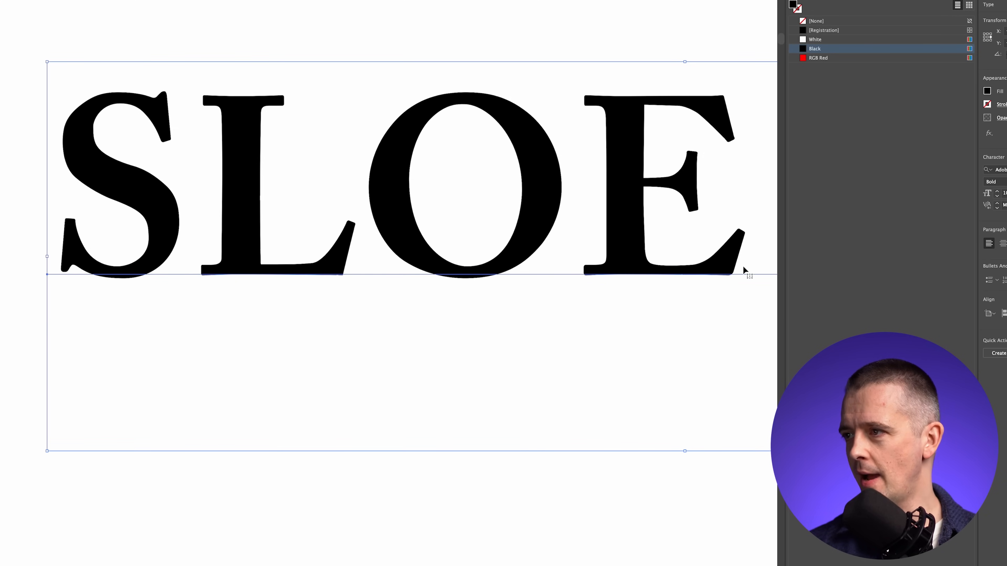
pyautogui.moveTo(80, 313)
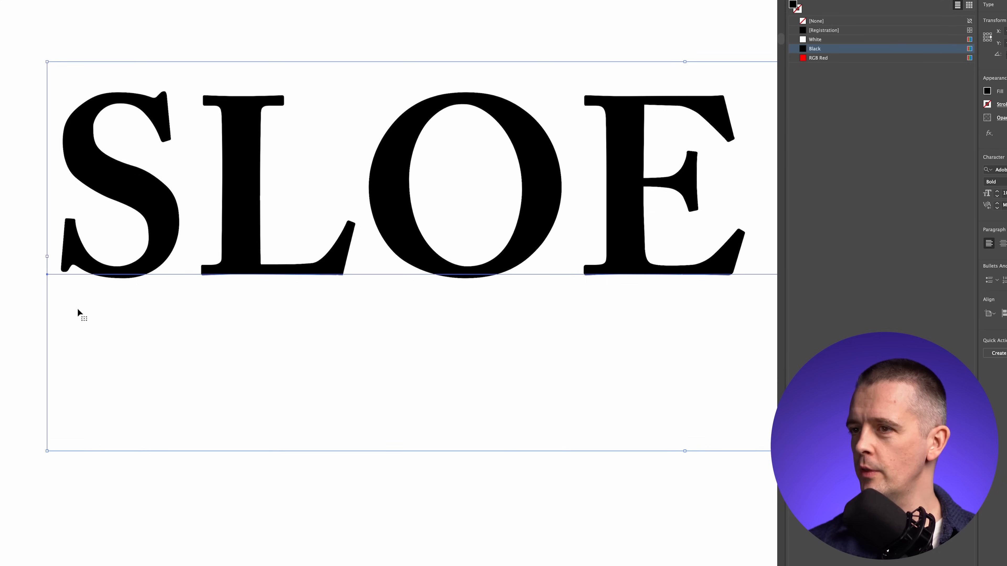
pyautogui.moveTo(501, 281)
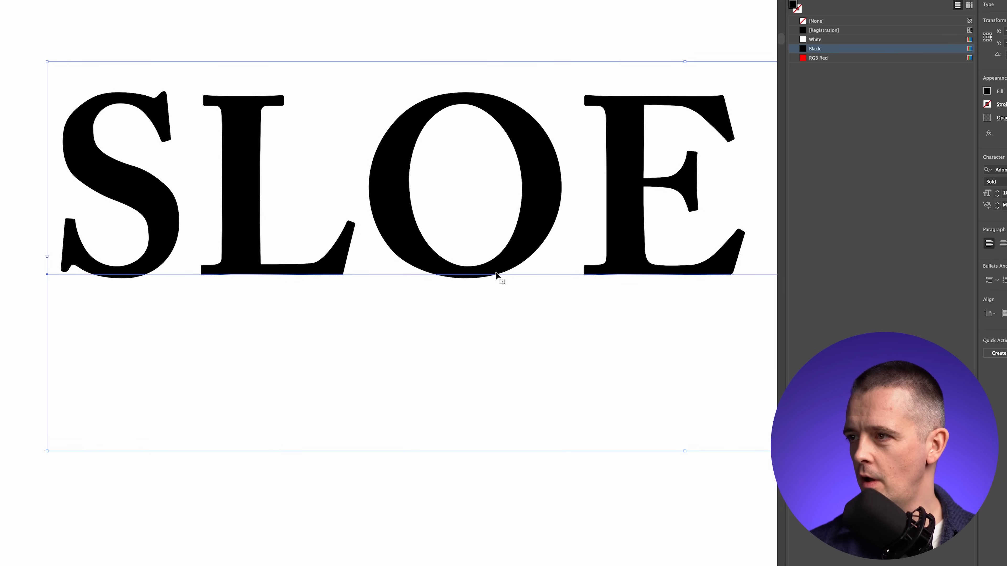
pyautogui.moveTo(507, 281)
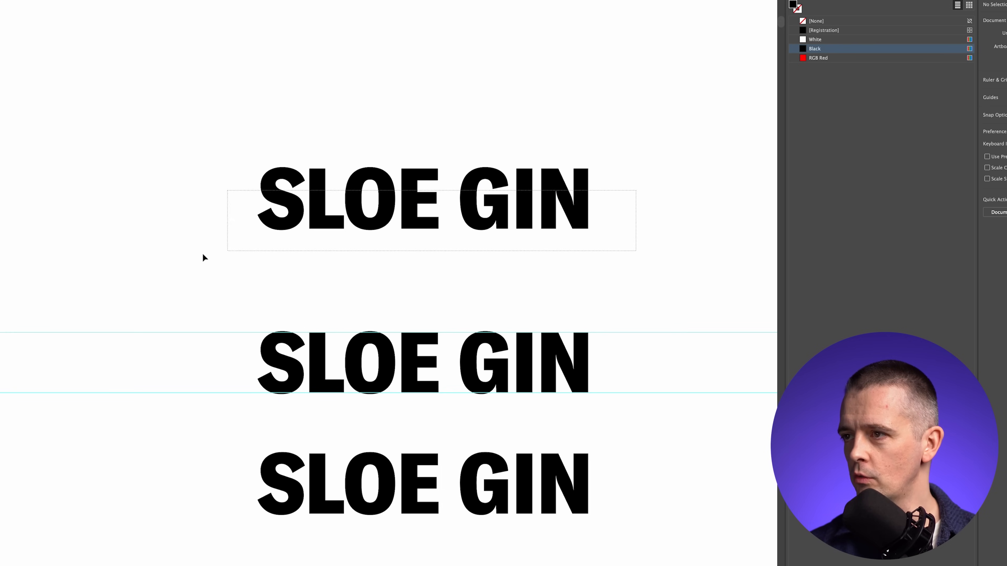
pyautogui.click(421, 199)
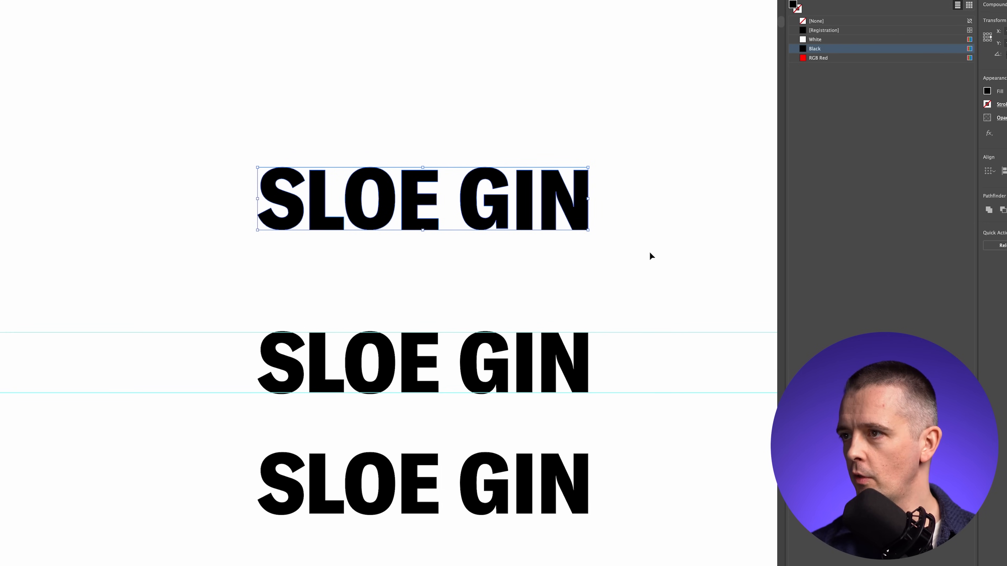
pyautogui.click(544, 249)
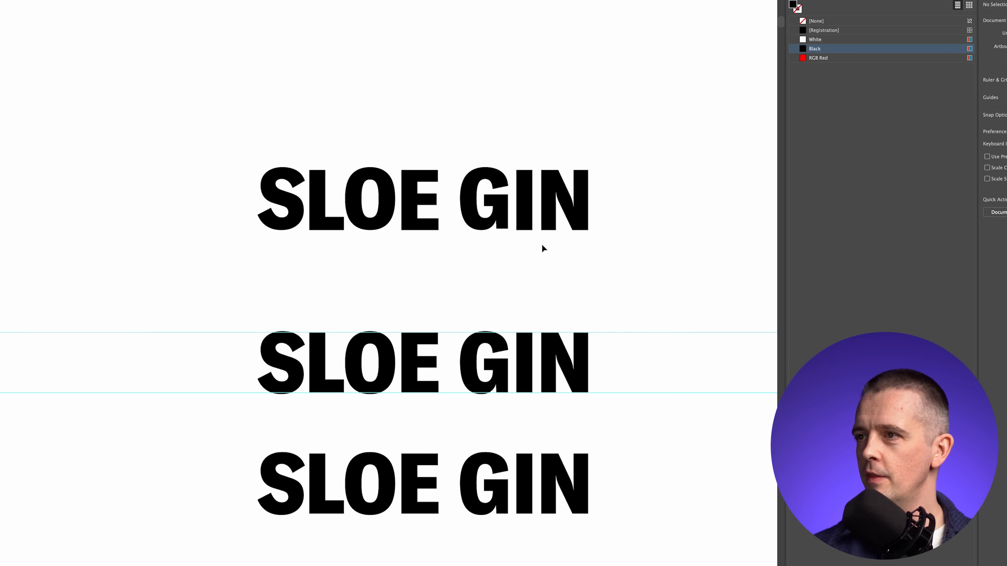
pyautogui.moveTo(381, 191)
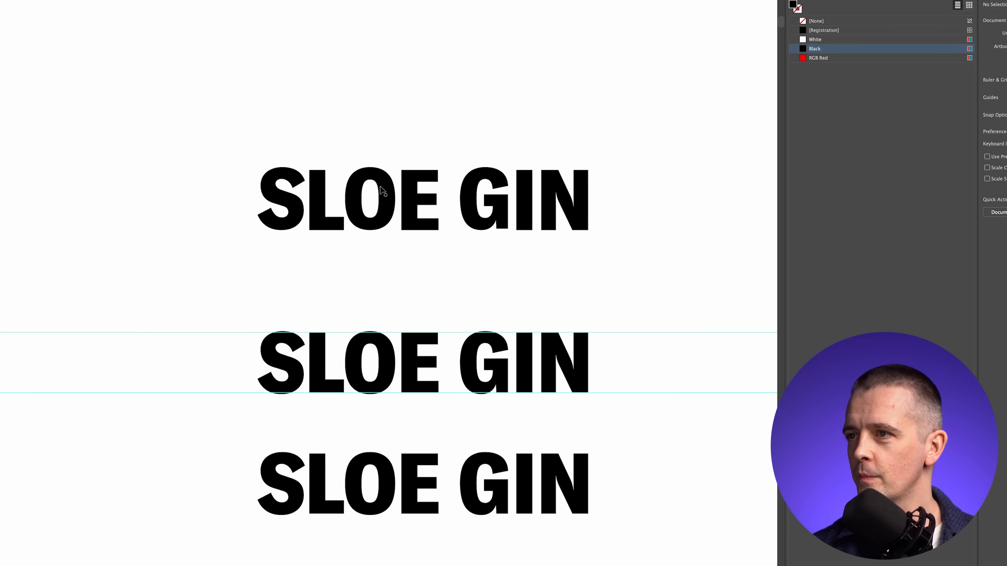
pyautogui.click(279, 200)
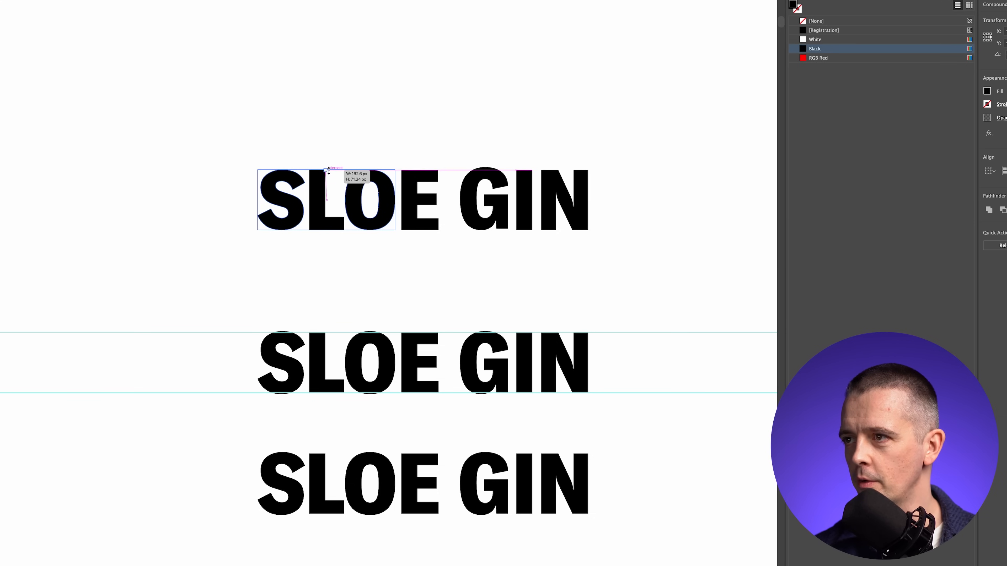
pyautogui.click(453, 153)
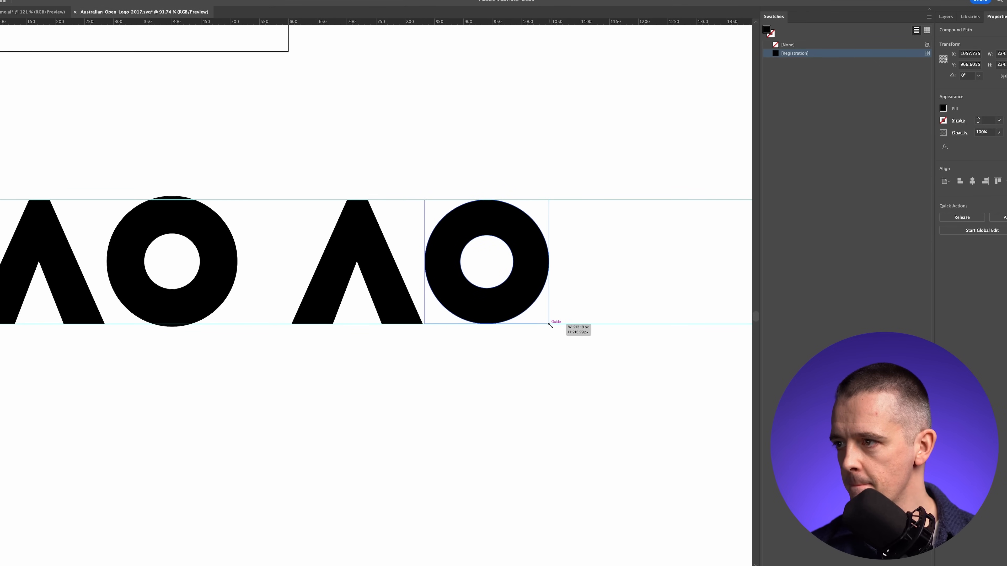
# Deselect the AO marks and return to the SLOE GIN document.
pyautogui.click(501, 364)
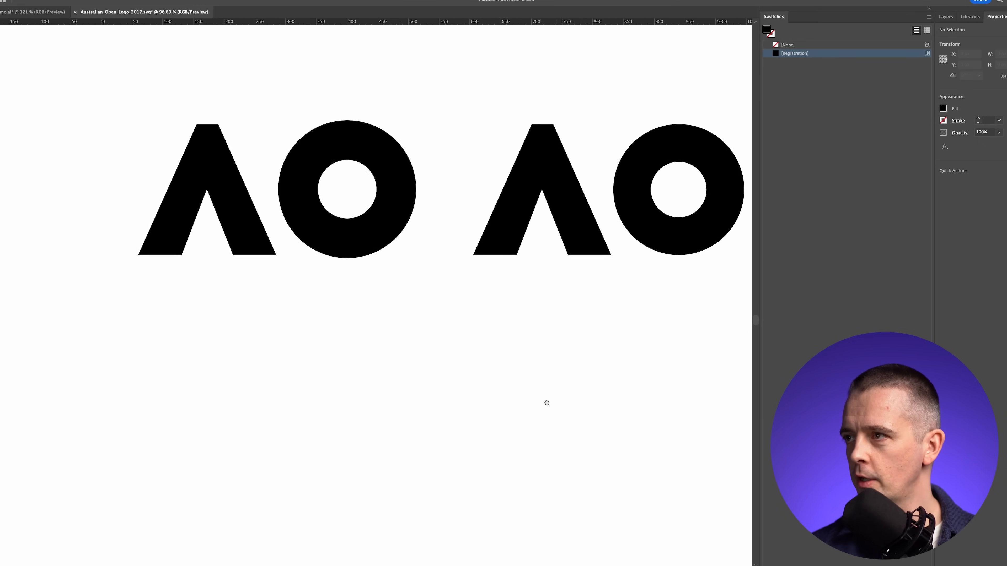
pyautogui.click(32, 12)
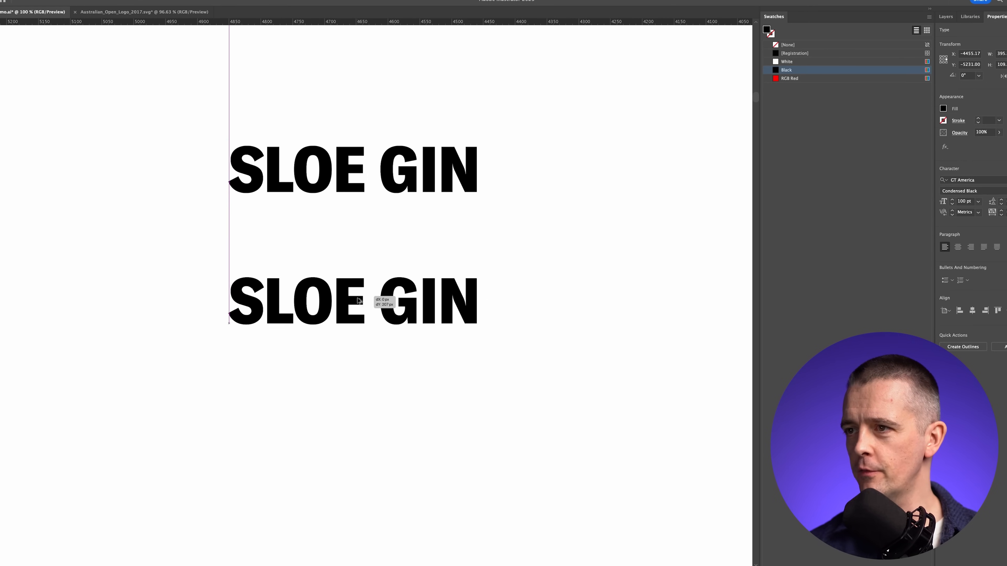
# Place a copy of the SLOE GIN text lower on the artboard for the black panel version.
pyautogui.click(566, 253)
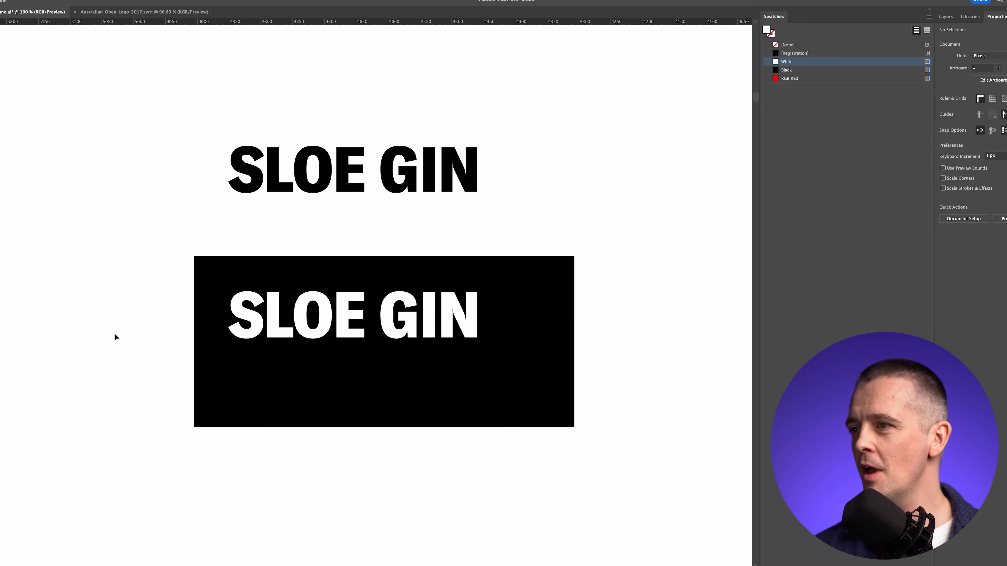
pyautogui.moveTo(657, 366)
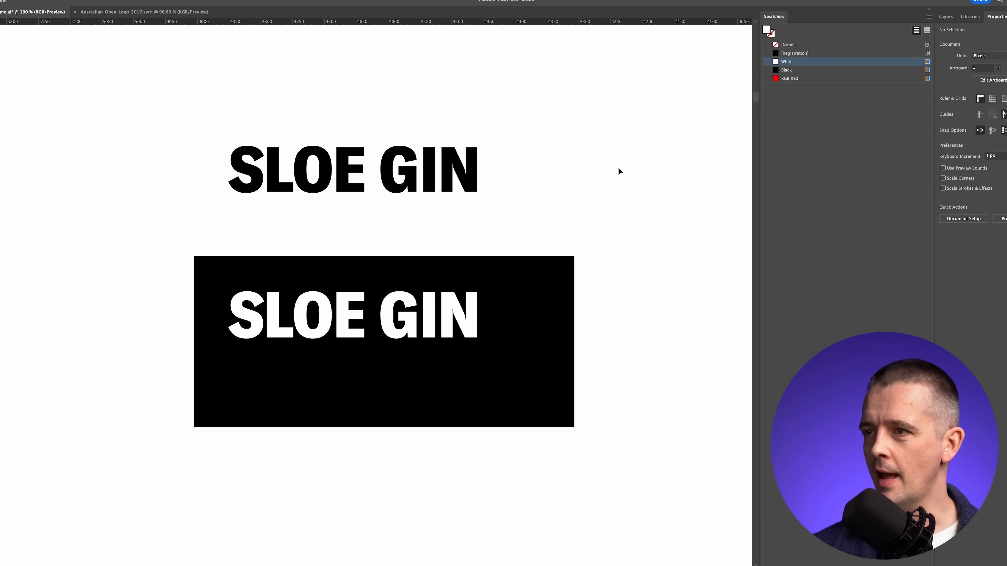
pyautogui.moveTo(611, 169)
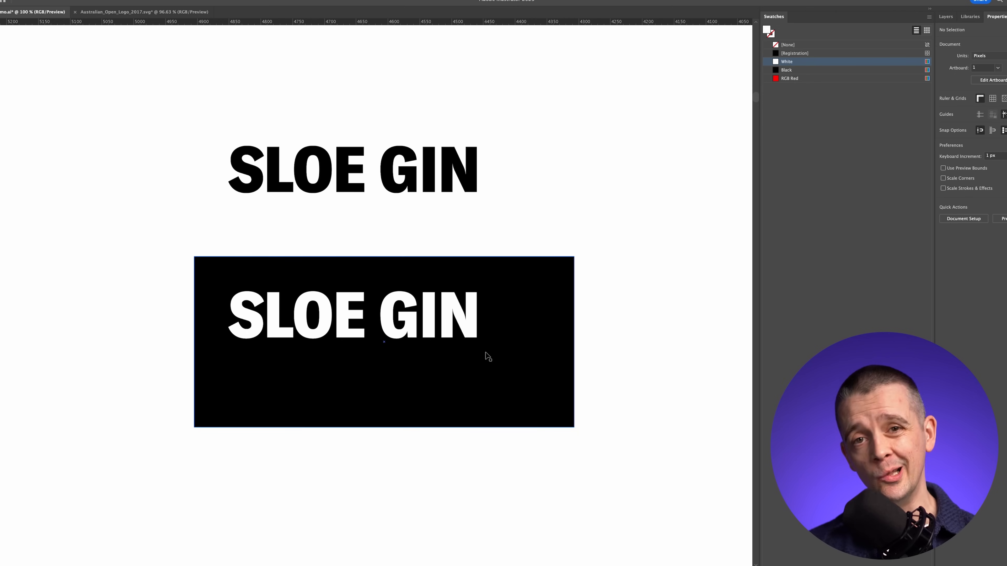
pyautogui.moveTo(332, 347)
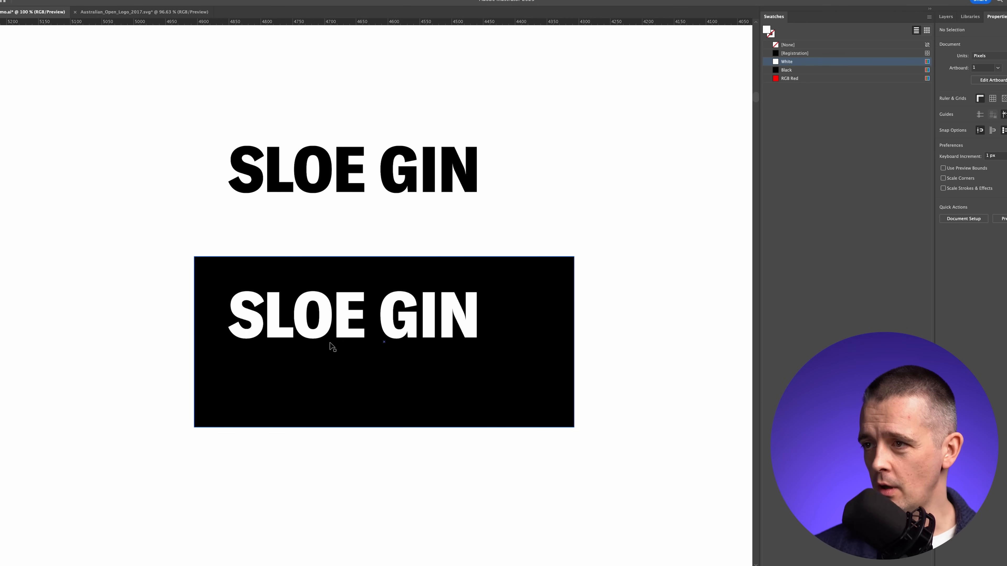
pyautogui.moveTo(421, 384)
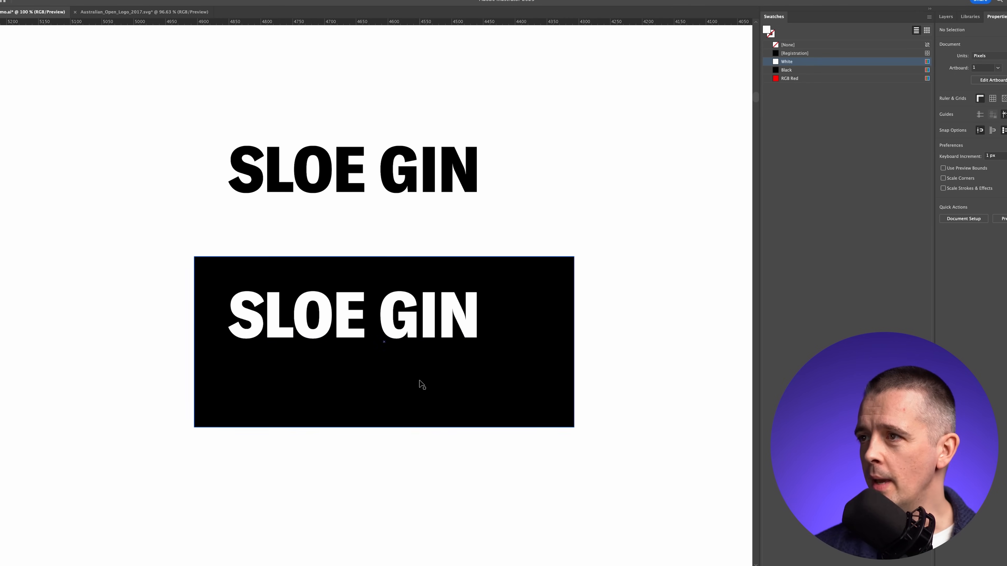
pyautogui.moveTo(443, 367)
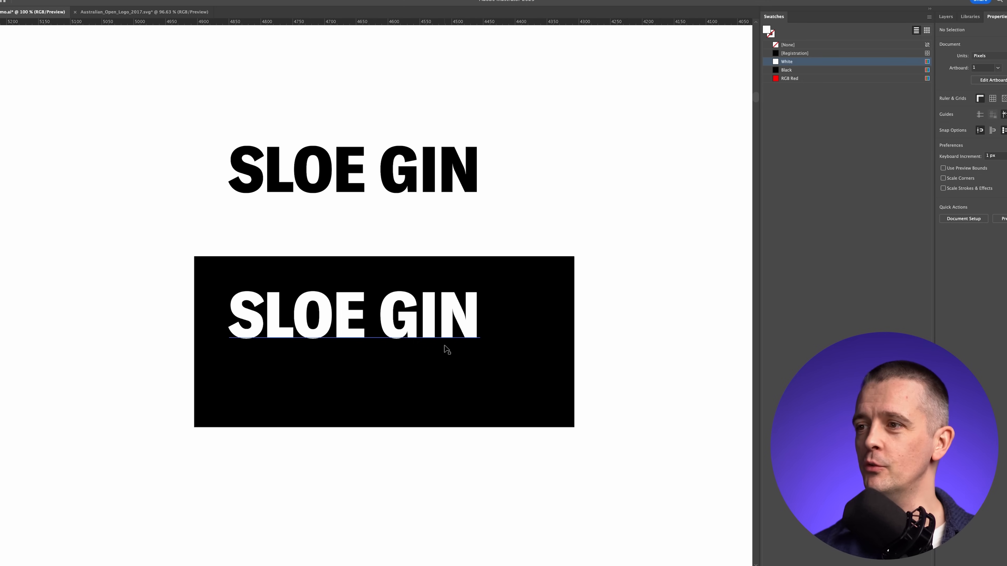
# Widen the tracking of the white SLOE GIN text, then move to a blank artboard area.
pyautogui.click(353, 314)
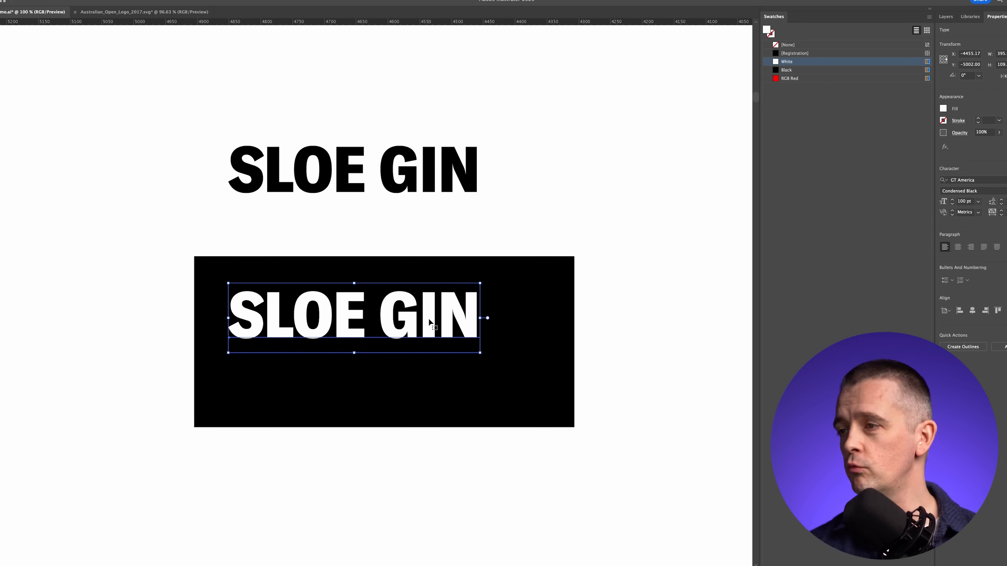
pyautogui.moveTo(949, 343)
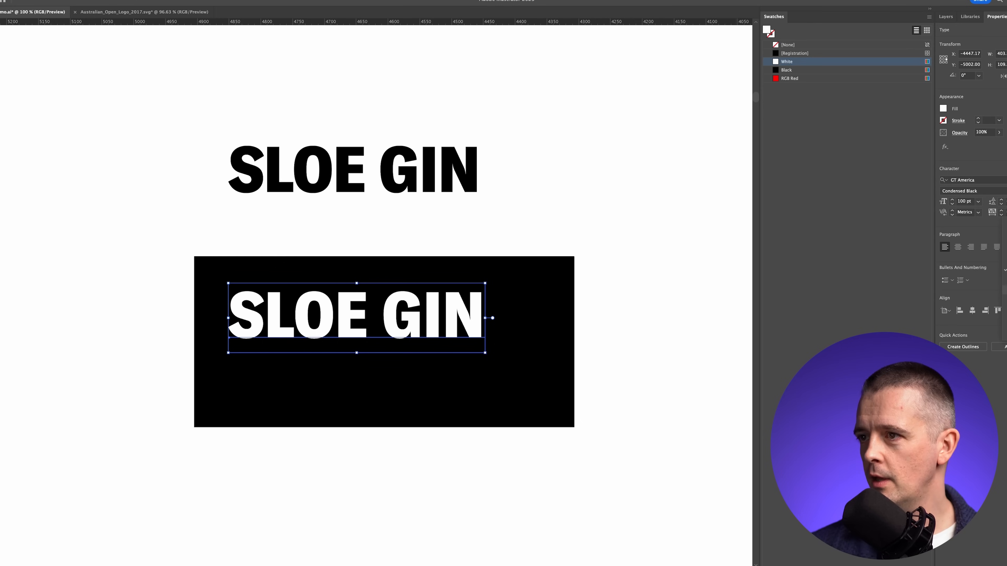
pyautogui.moveTo(570, 366)
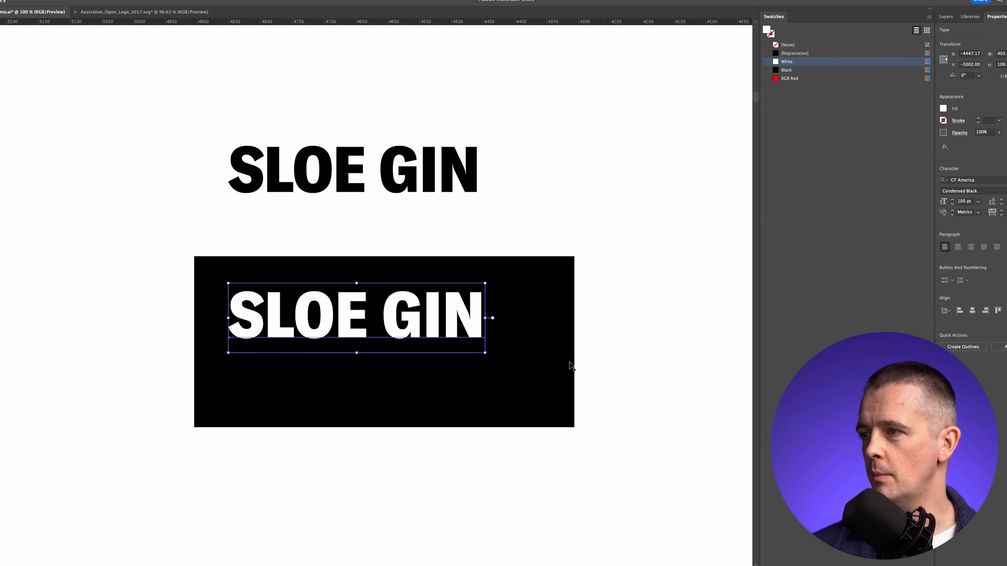
pyautogui.click(589, 361)
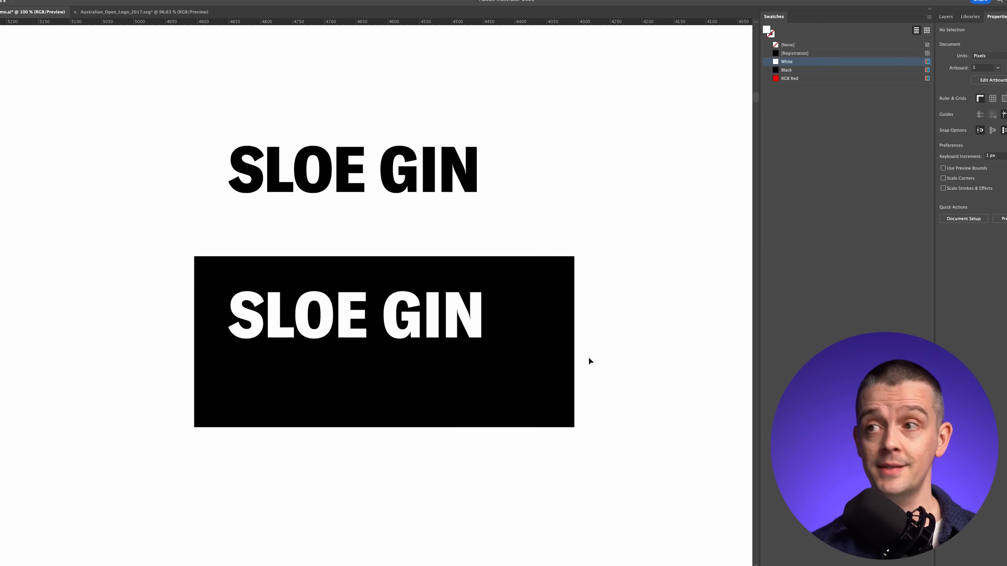
pyautogui.click(353, 97)
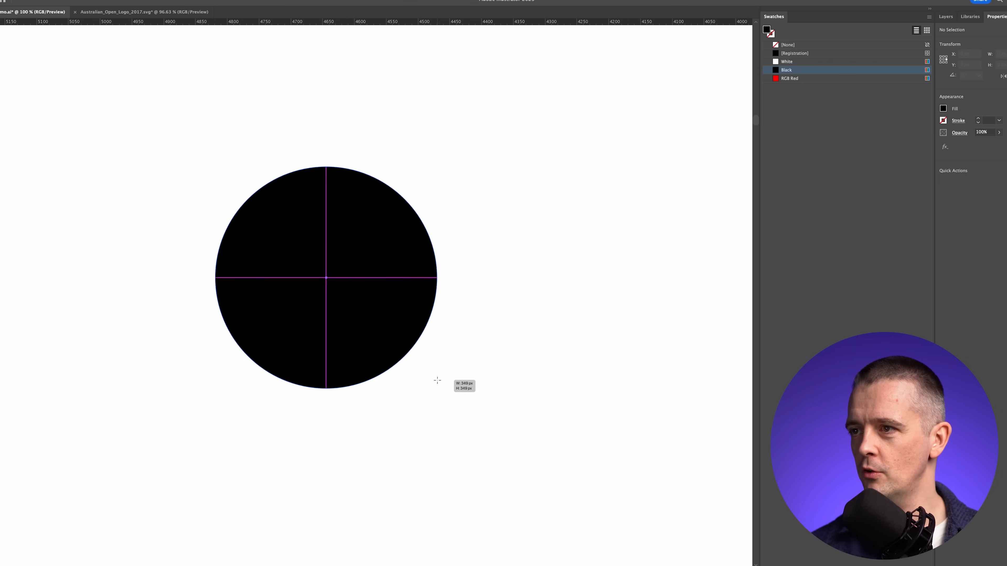
# Draw a black circle and sweep a white 10 px S-curve stroke across it.
pyautogui.click(787, 61)
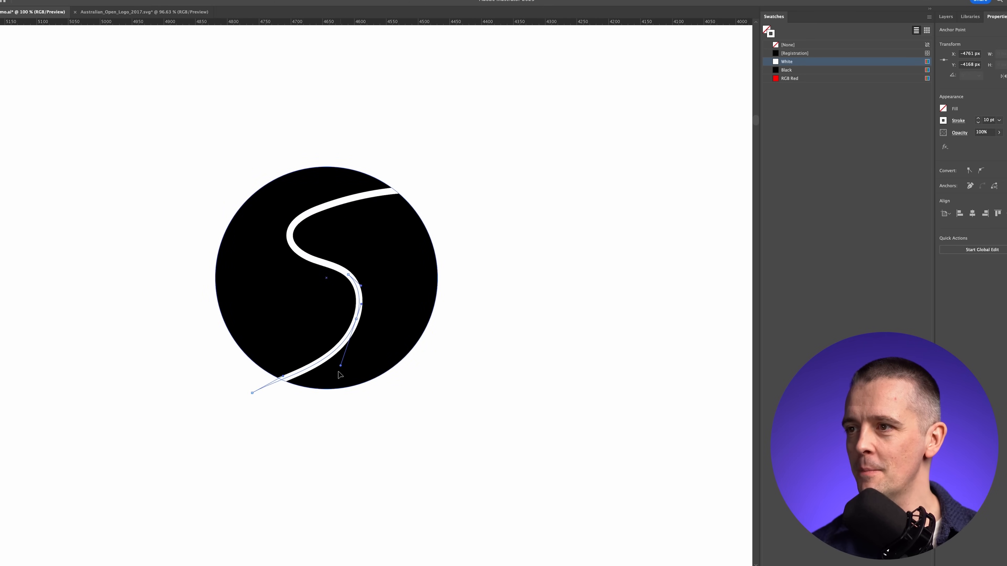
pyautogui.click(484, 412)
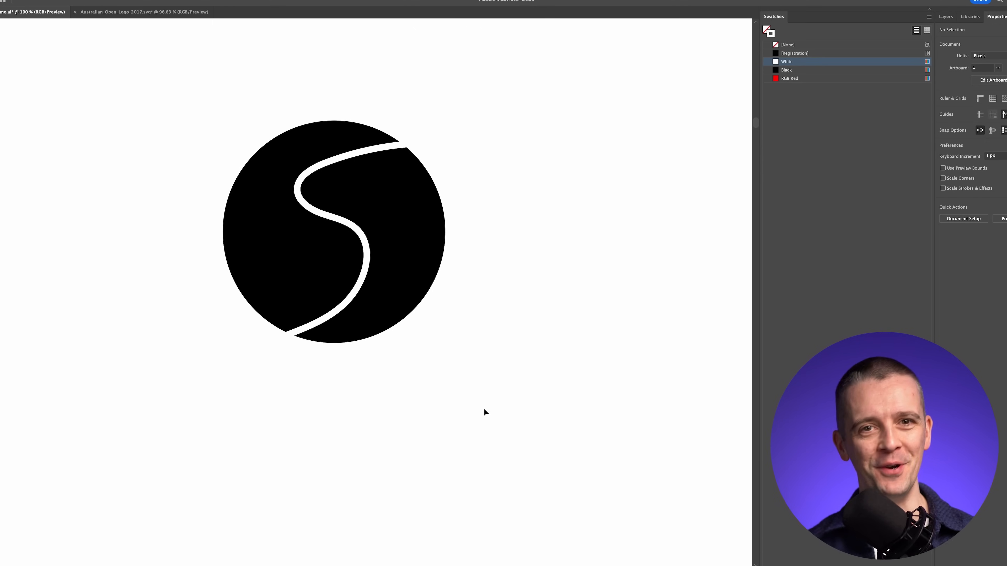
# Expand the copied logo's S-curve stroke into a filled outline via Object > Expand with Fill and Stroke.
pyautogui.click(332, 231)
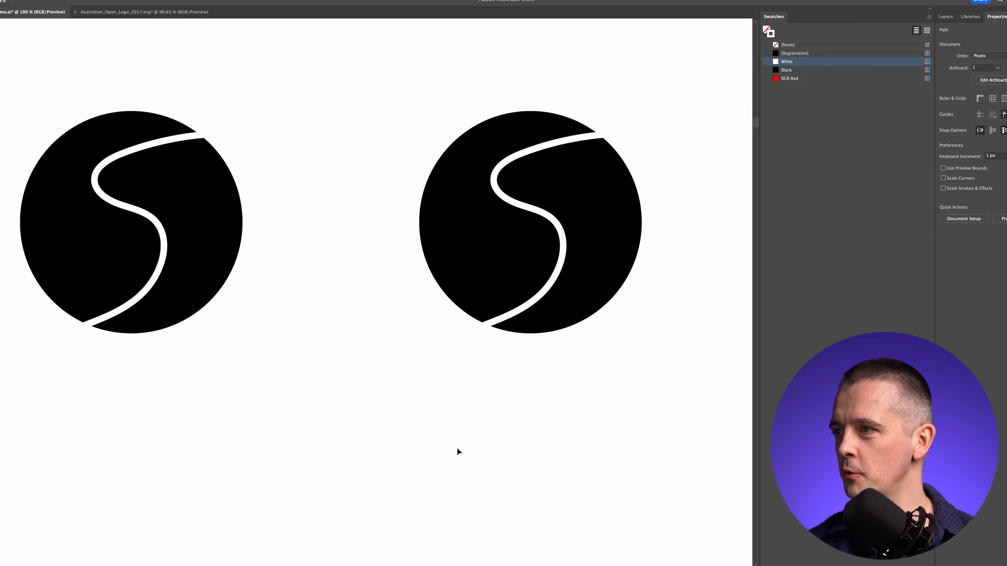
pyautogui.click(570, 140)
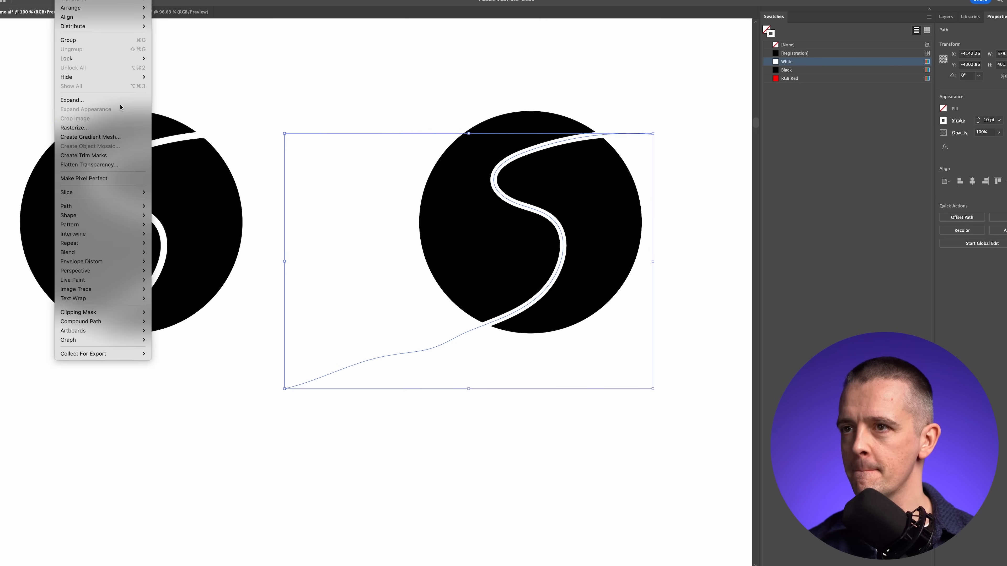
pyautogui.click(71, 100)
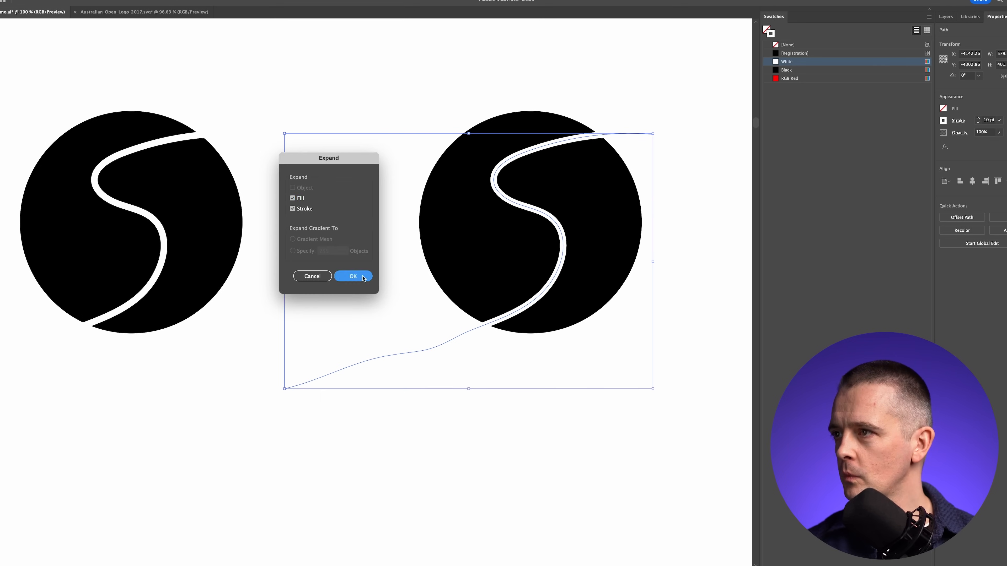
pyautogui.click(353, 276)
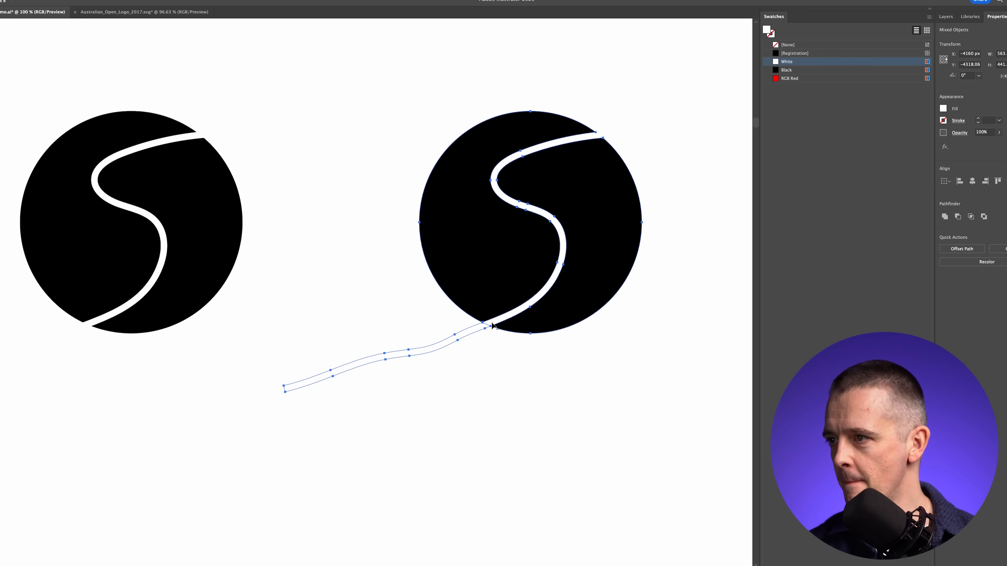
pyautogui.click(478, 395)
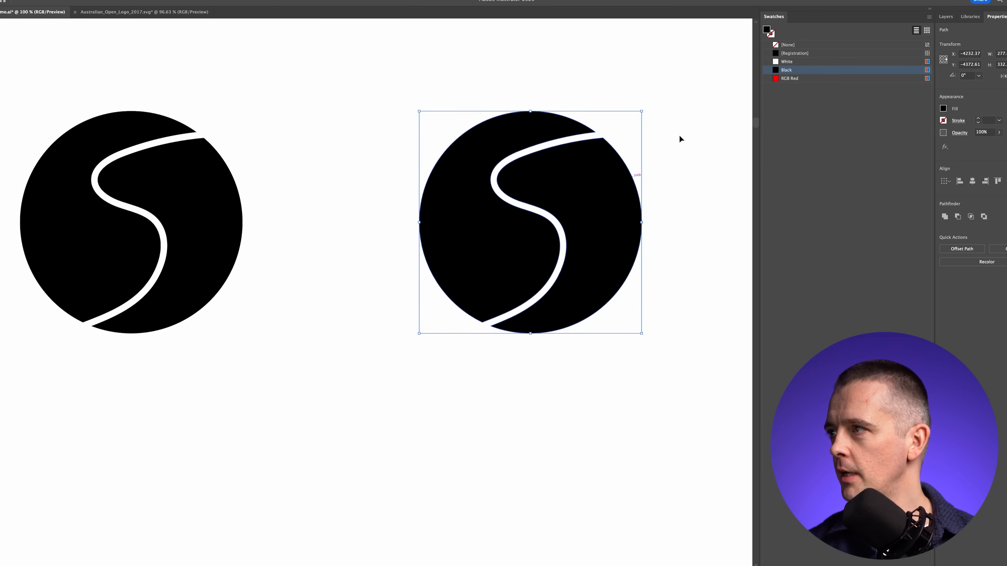
# Recolour the logo copy on the black panel to a white circle with a black S-curve.
pyautogui.click(789, 79)
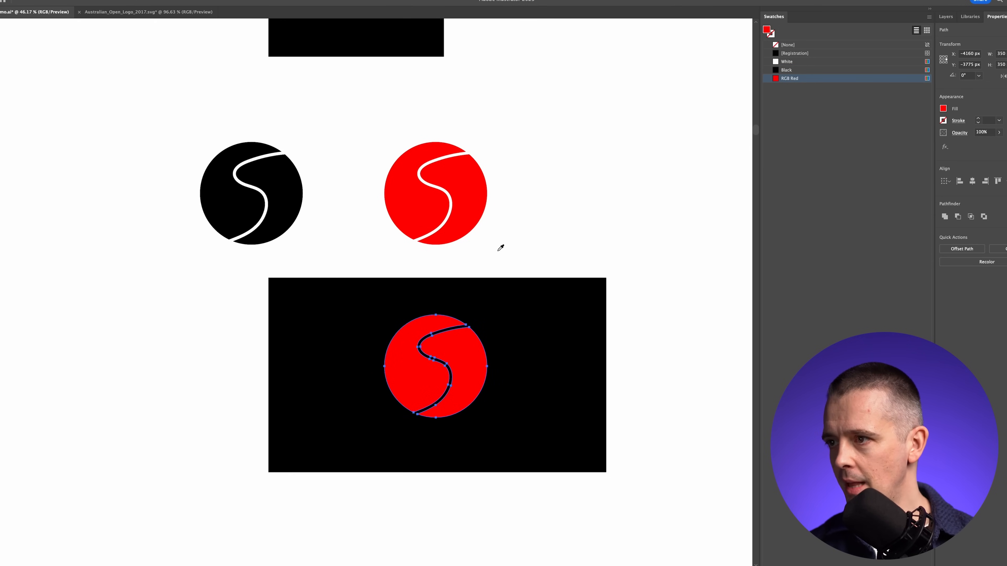
pyautogui.click(787, 61)
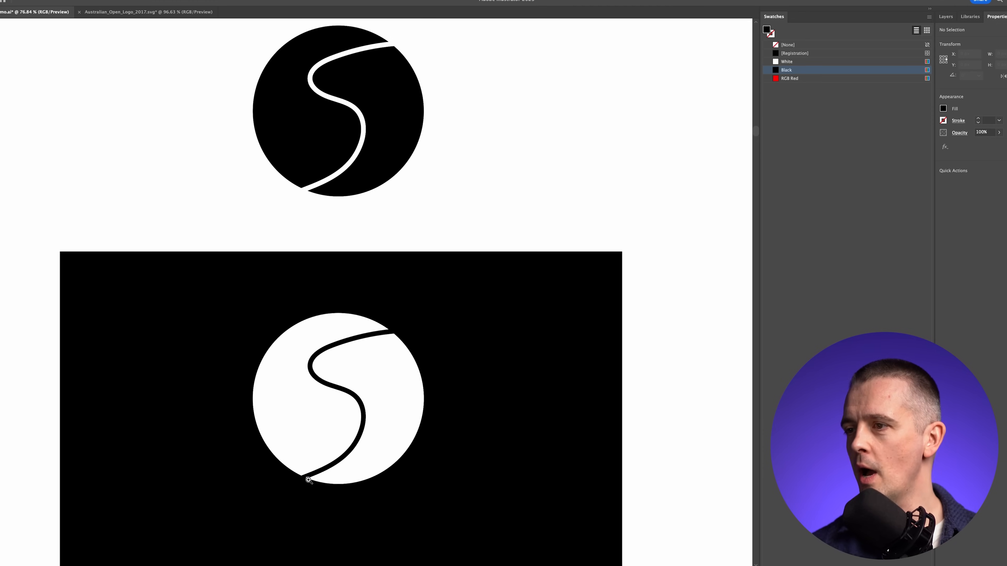
pyautogui.moveTo(347, 143)
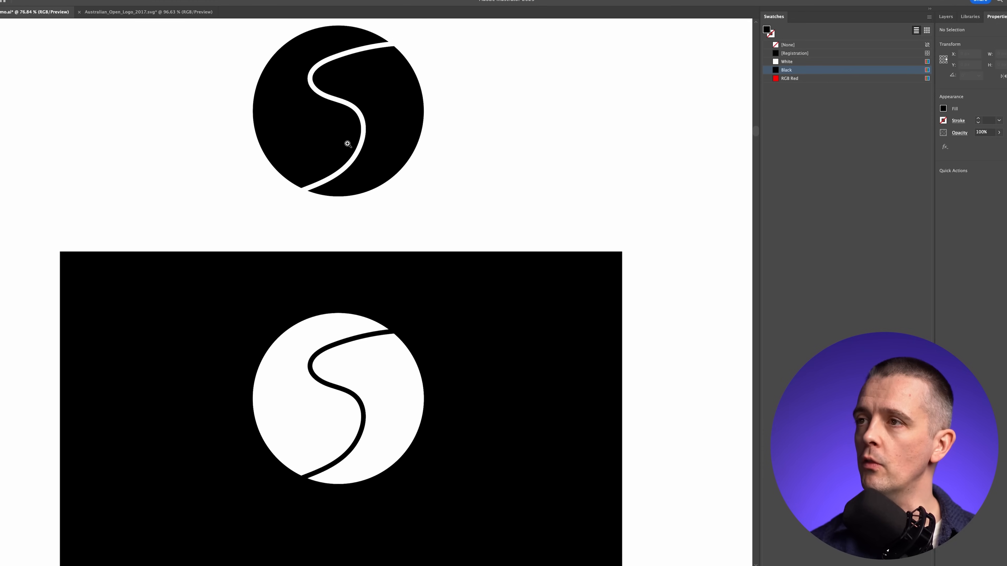
pyautogui.moveTo(360, 430)
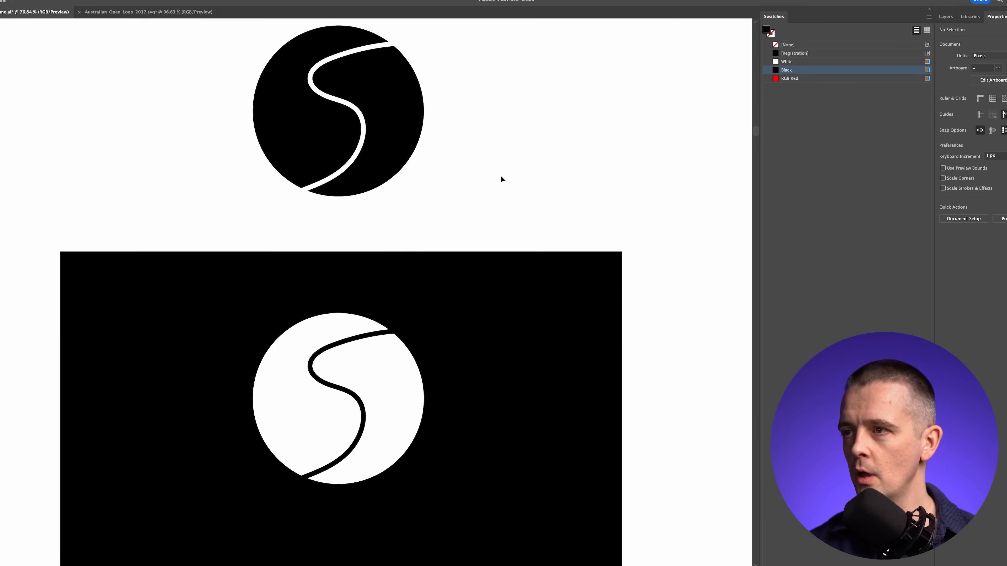
# Nudge the black S-curve's stroke weight up and down to about 12 pt, then deselect it.
pyautogui.scroll(-3)
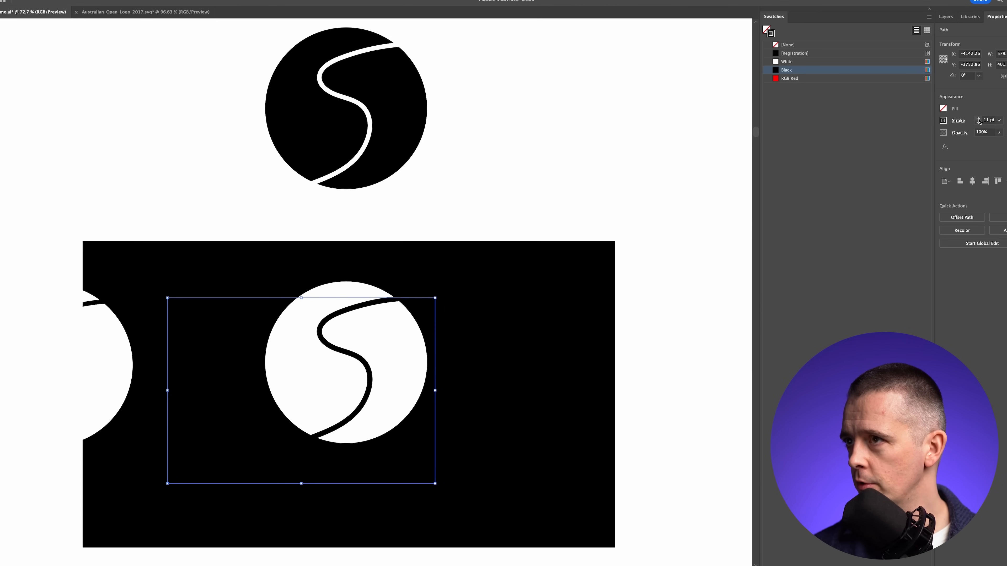
pyautogui.click(978, 119)
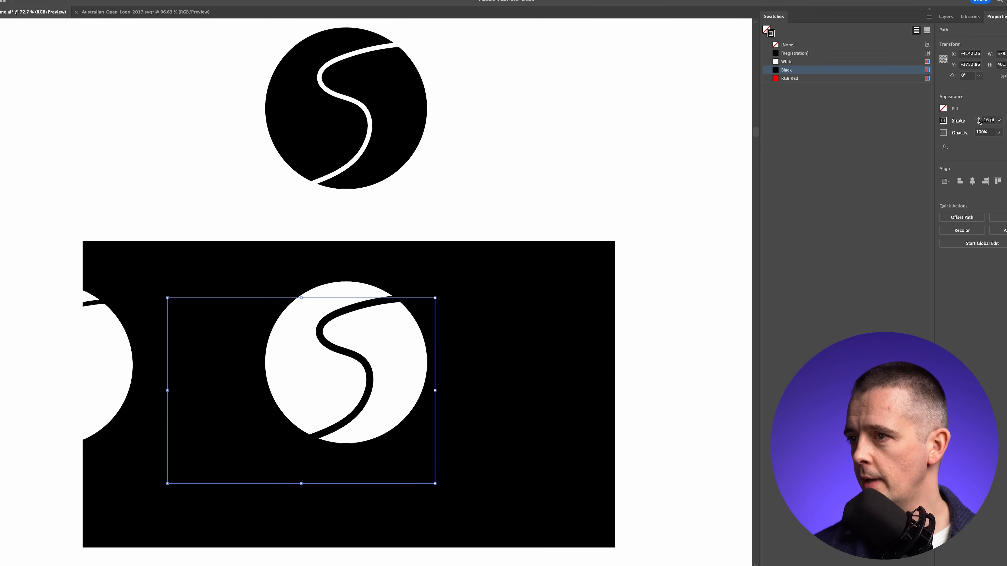
pyautogui.click(978, 122)
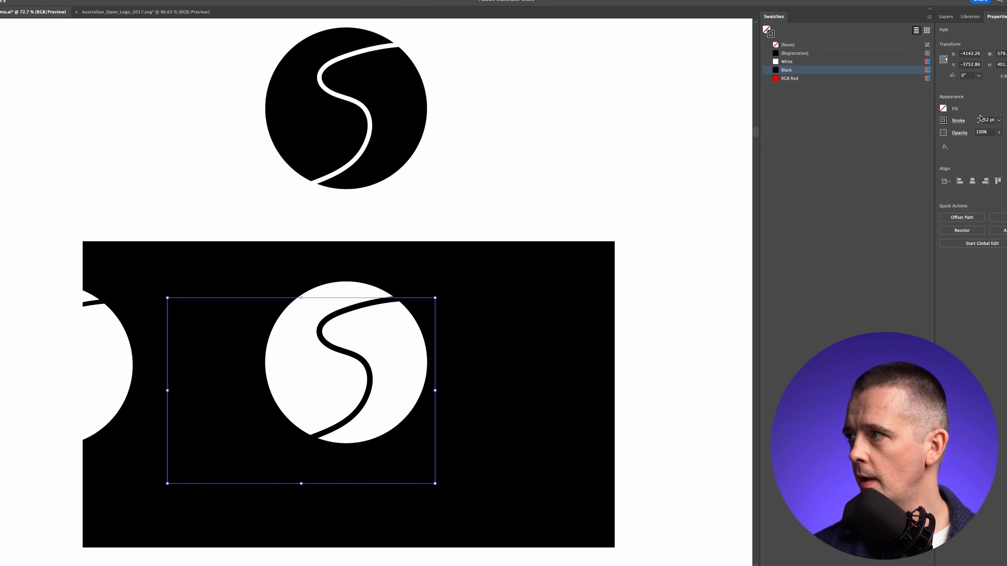
pyautogui.click(979, 118)
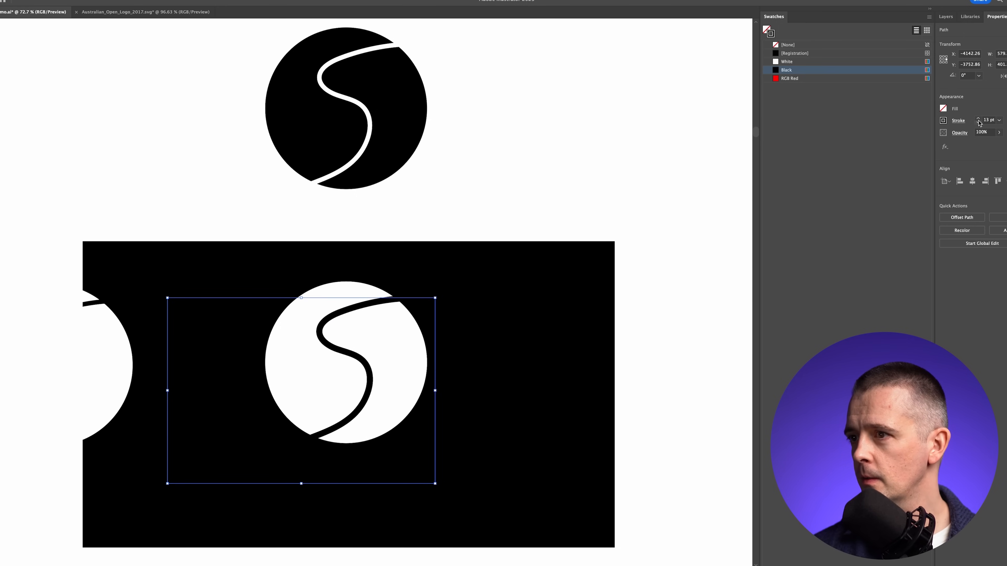
pyautogui.click(978, 122)
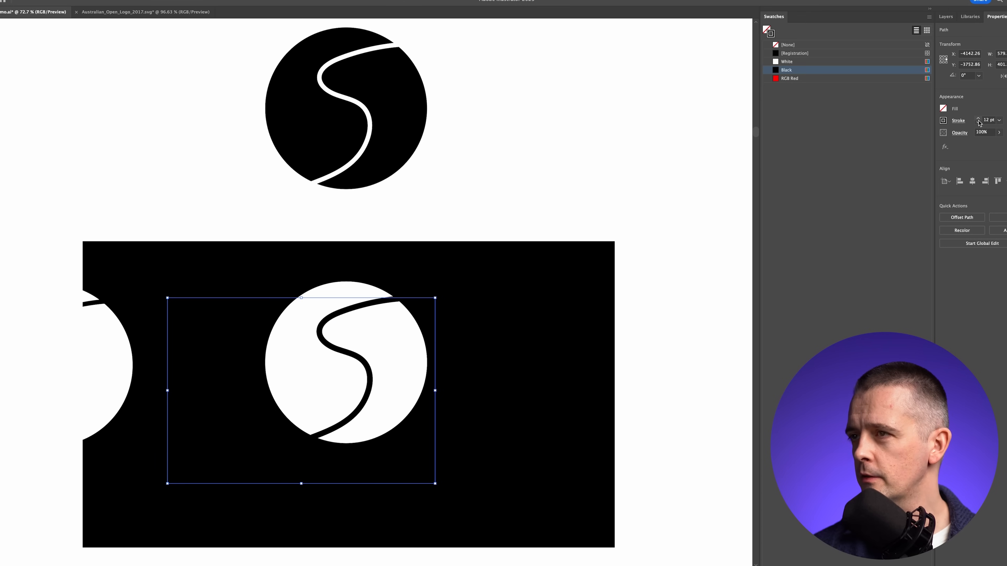
pyautogui.click(371, 112)
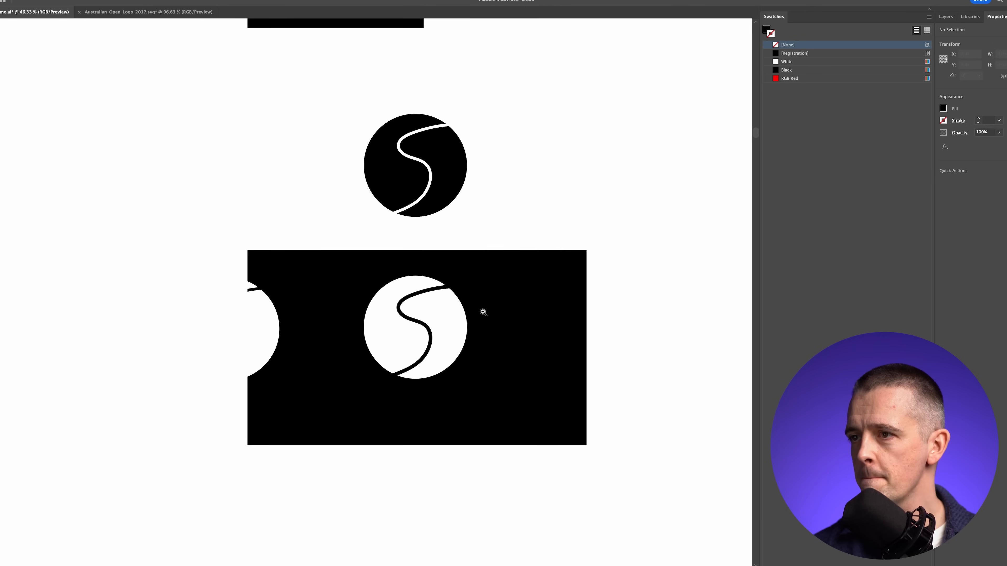
pyautogui.click(292, 273)
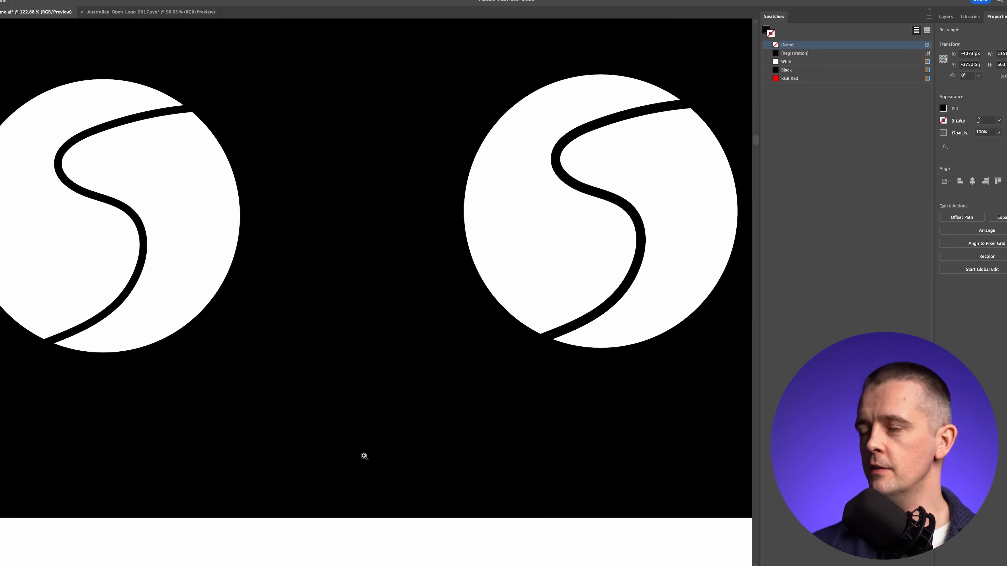
pyautogui.moveTo(430, 293)
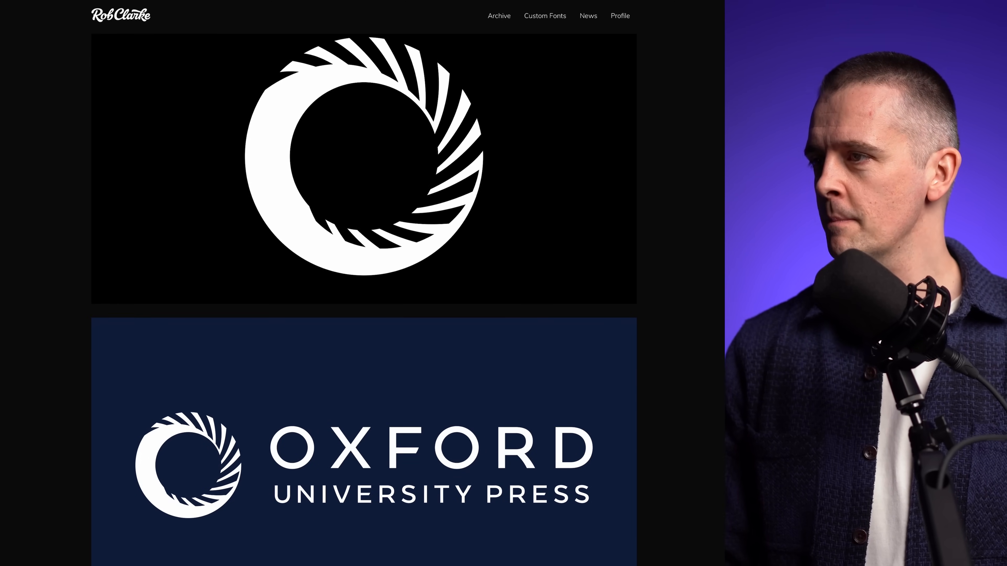
# Scroll through the Oxford University Press logo images on the portfolio page.
pyautogui.scroll(-3)
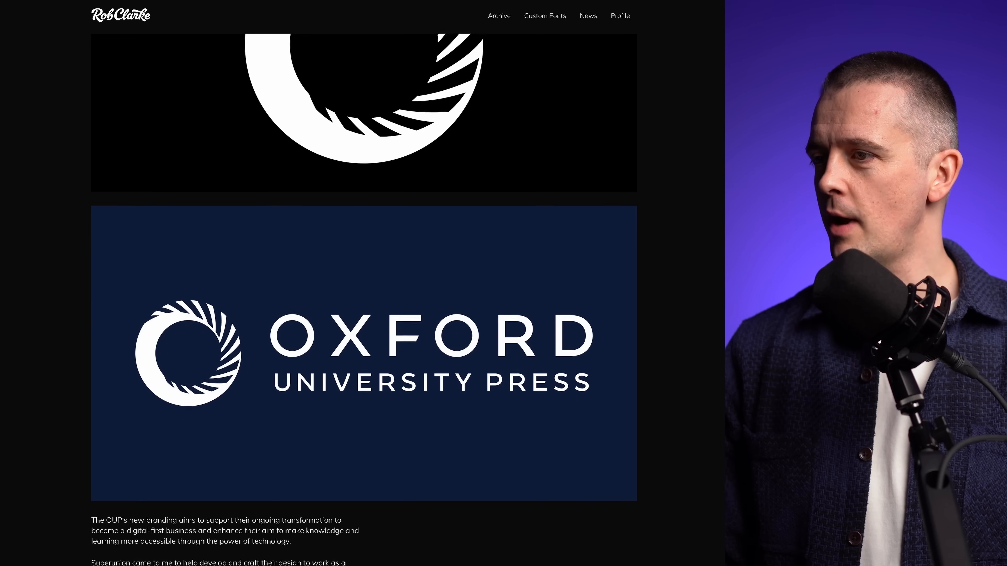
pyautogui.scroll(-3)
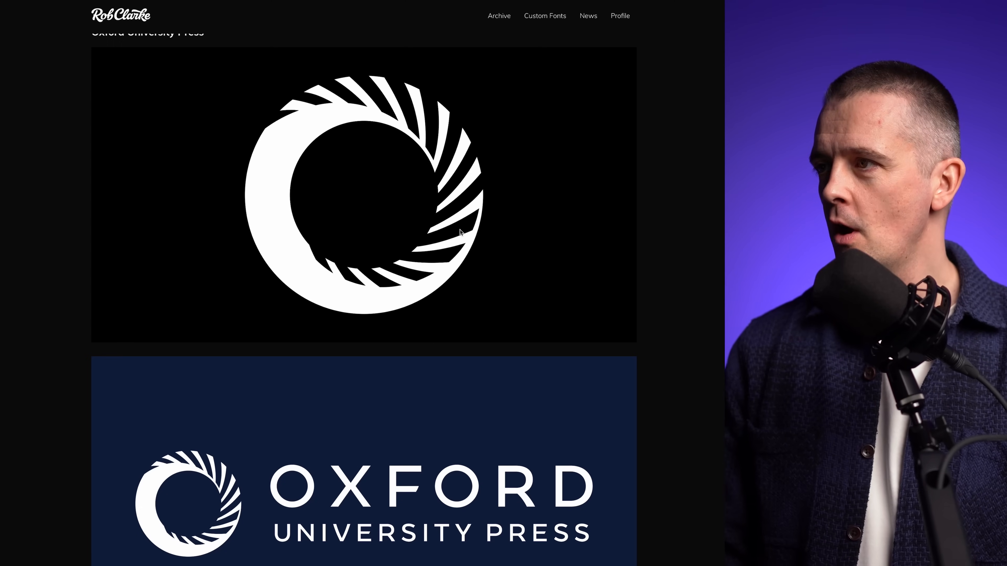
pyautogui.moveTo(594, 291)
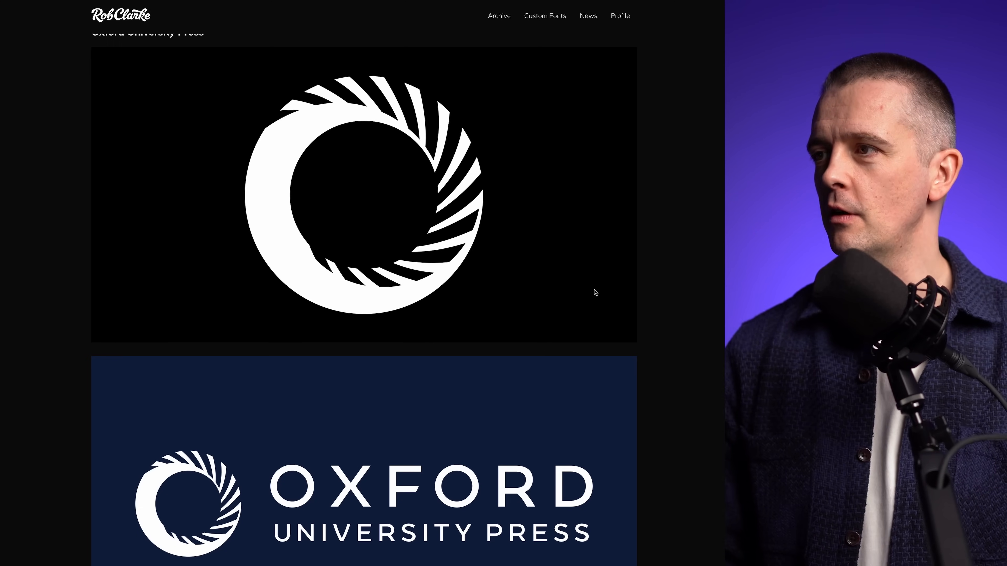
pyautogui.scroll(-3)
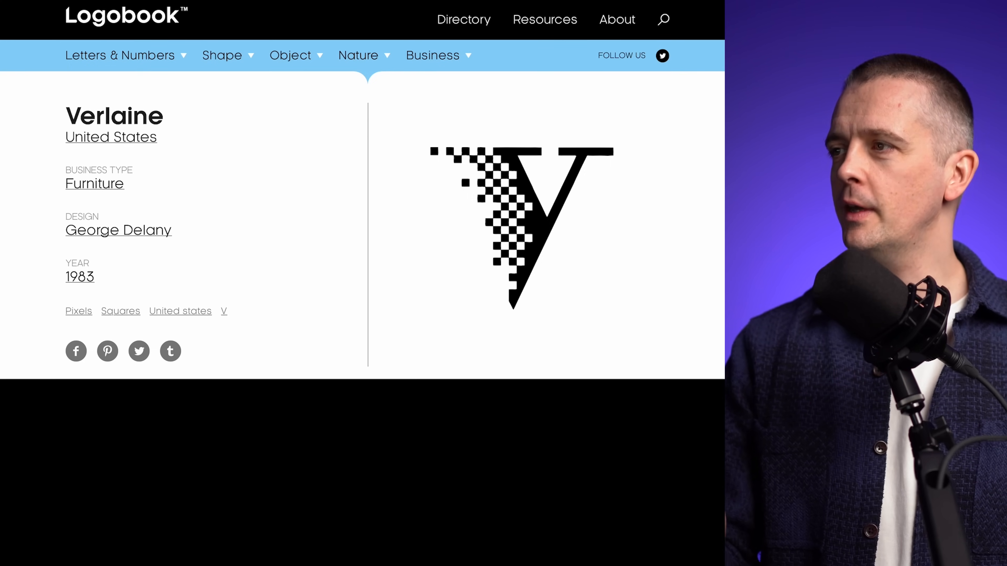
pyautogui.moveTo(609, 260)
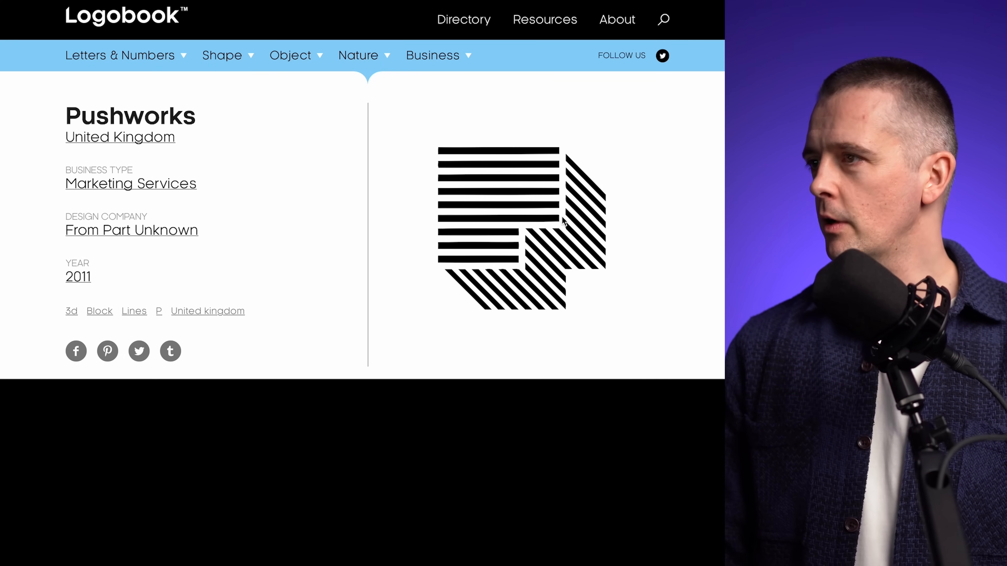
pyautogui.moveTo(665, 219)
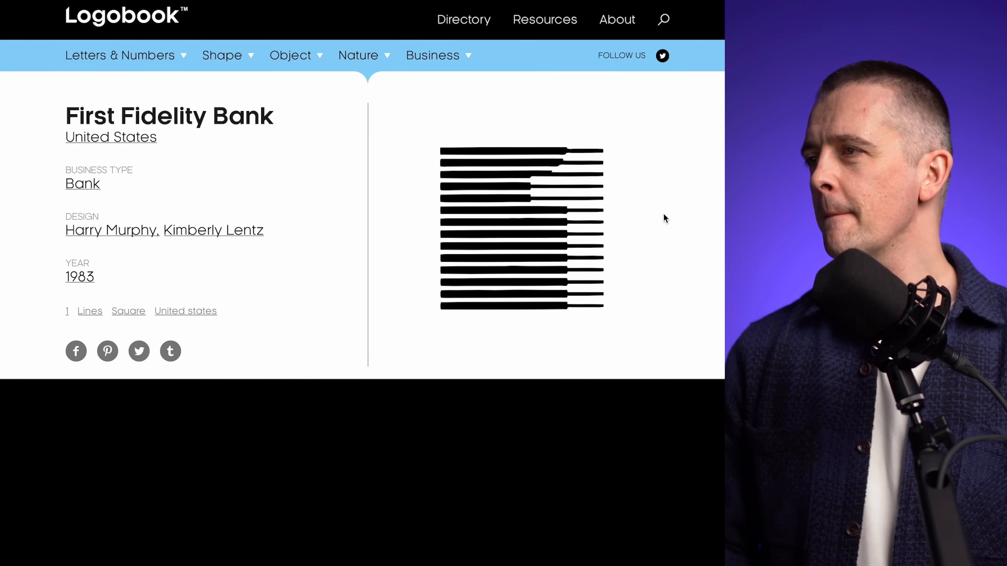
pyautogui.moveTo(653, 339)
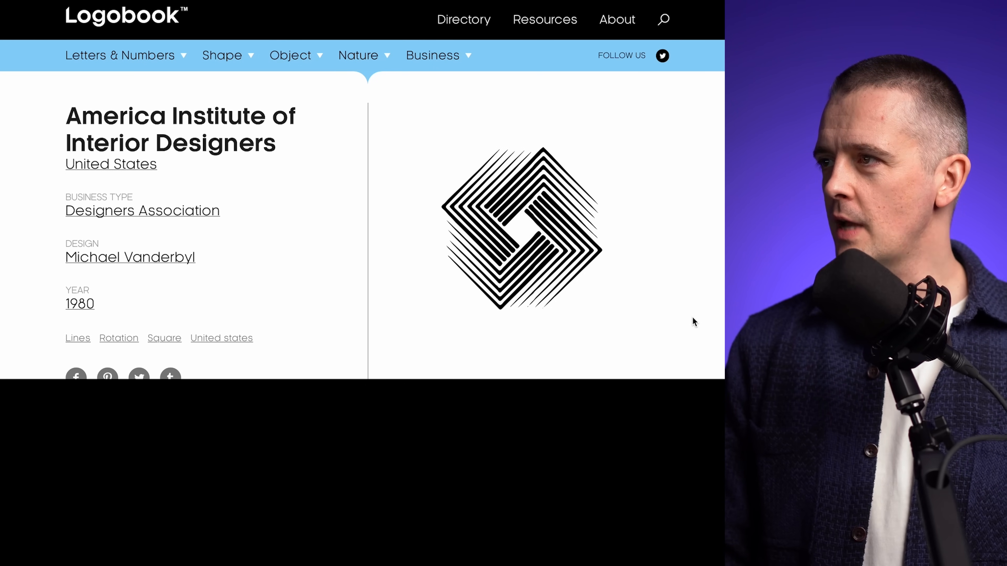
pyautogui.moveTo(586, 182)
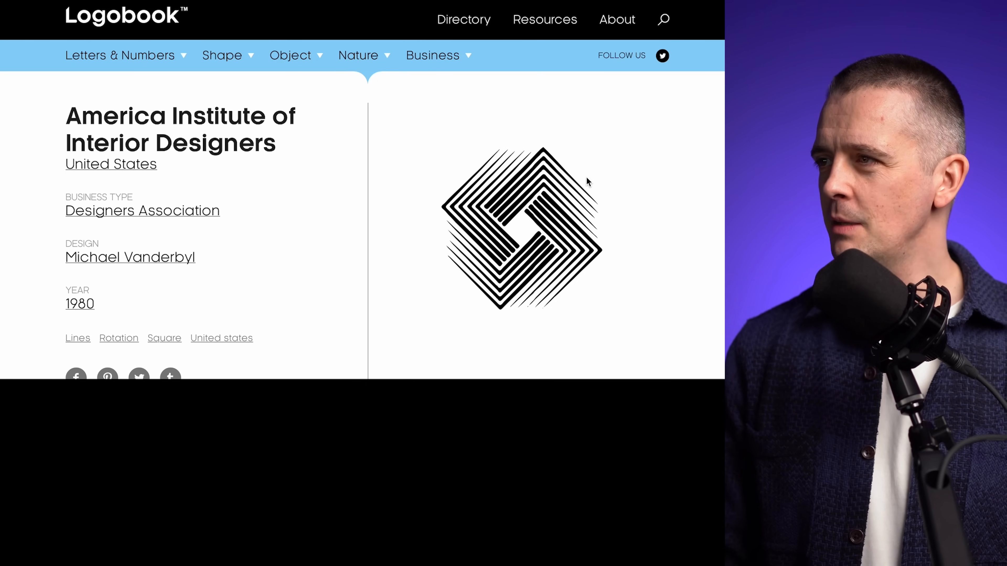
pyautogui.moveTo(721, 252)
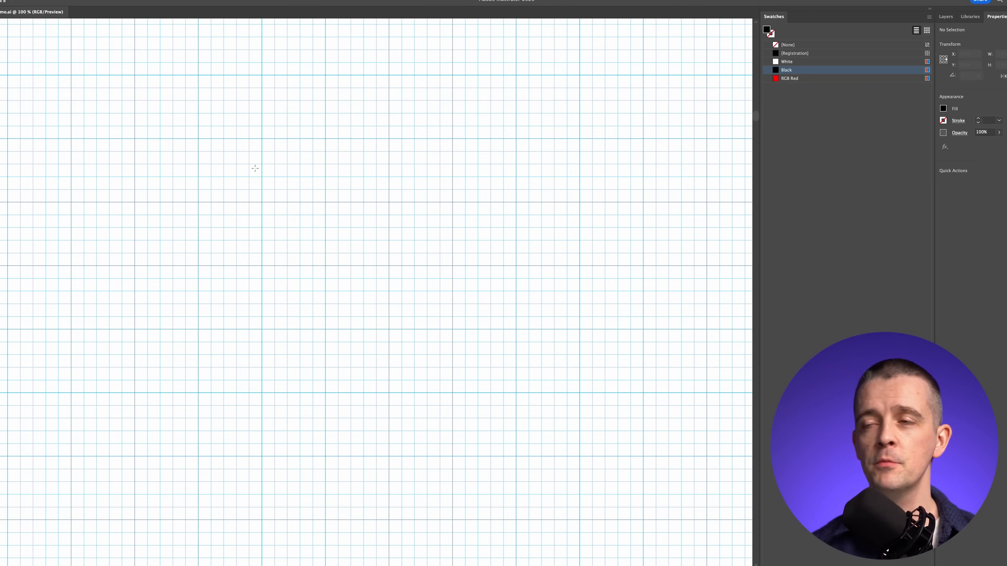
# Marquee-select the F, fill it red from the swatches, and deselect it.
pyautogui.moveTo(199, 74); pyautogui.dragTo(274, 138)
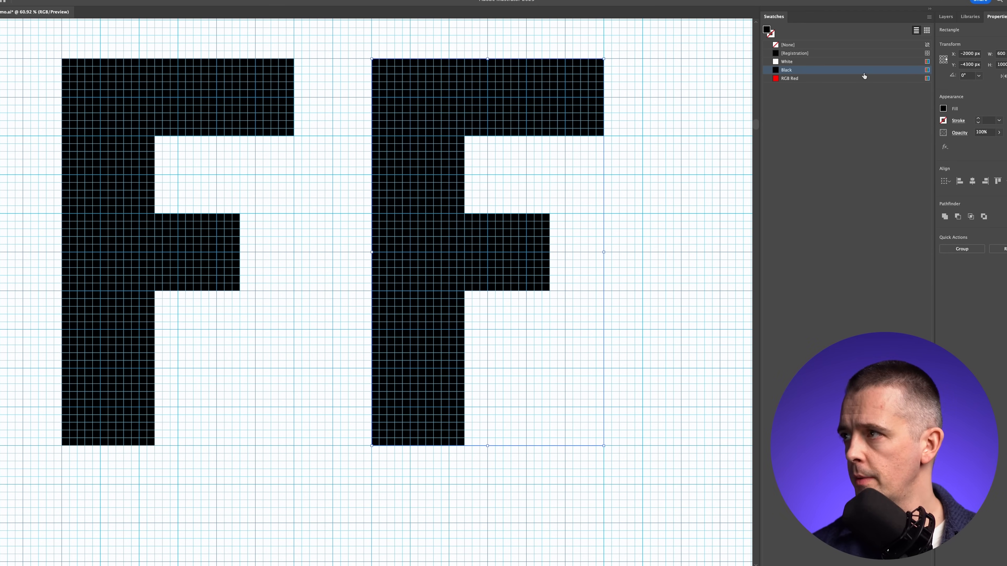
pyautogui.click(789, 77)
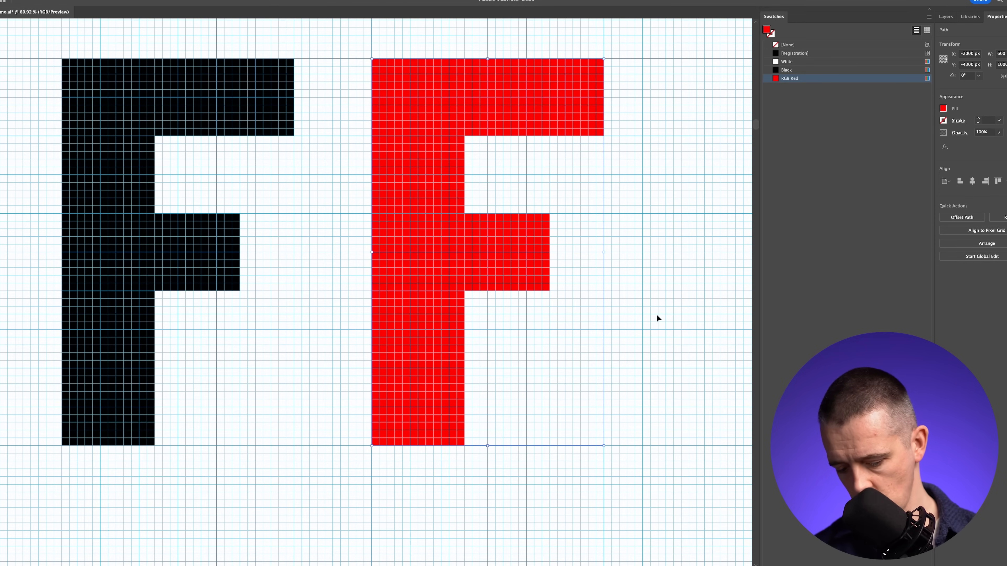
pyautogui.click(657, 318)
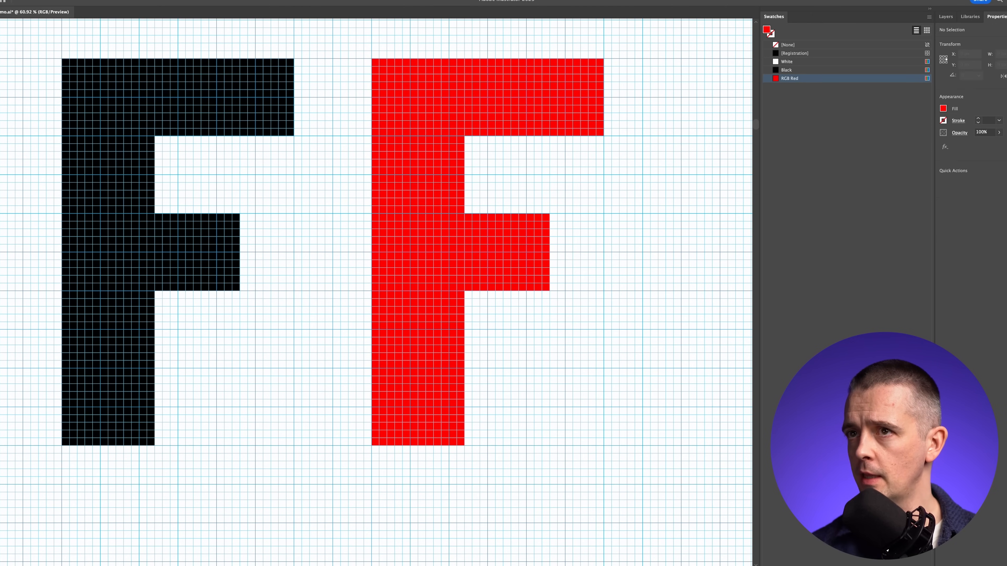
pyautogui.moveTo(379, 51)
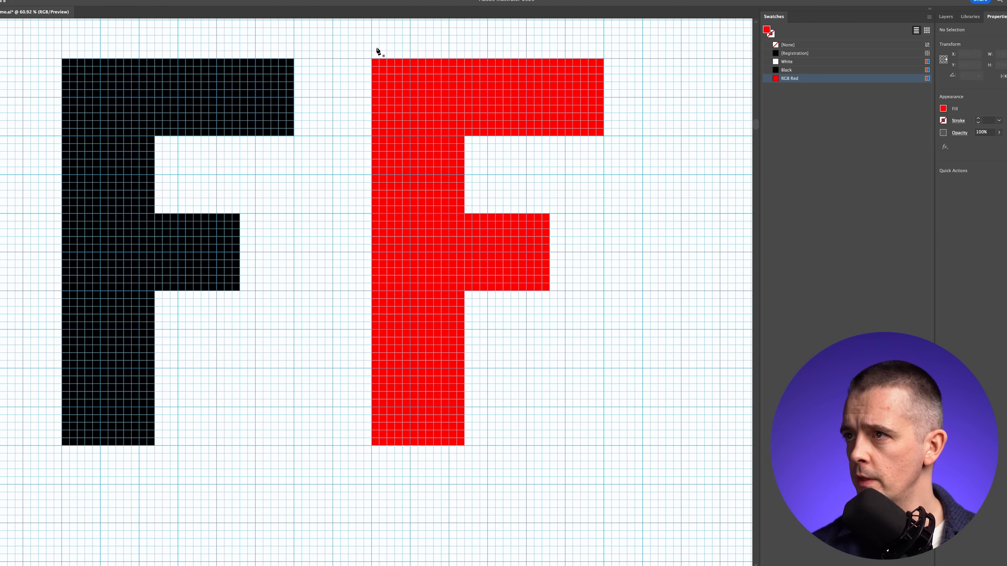
pyautogui.moveTo(377, 59)
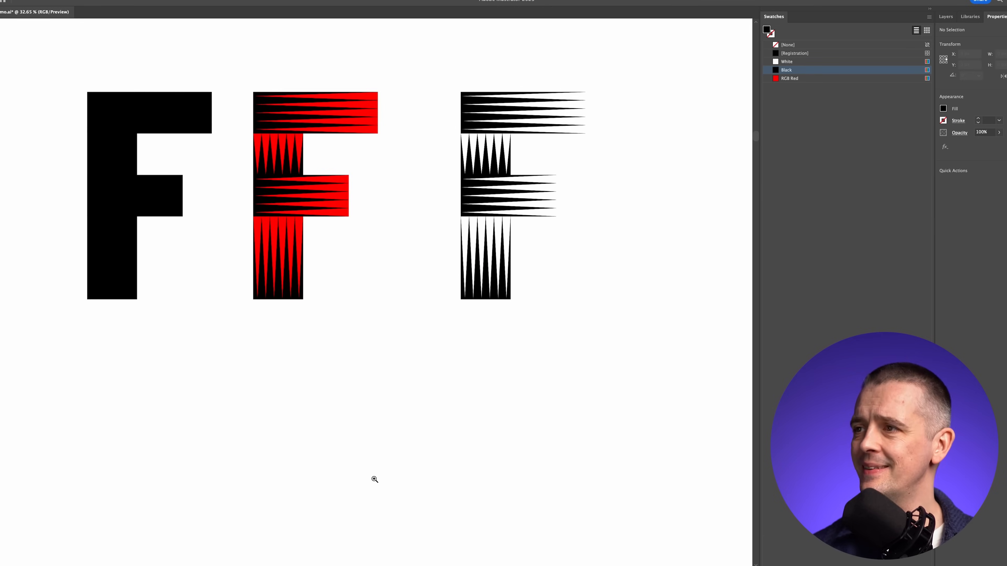
pyautogui.moveTo(496, 232)
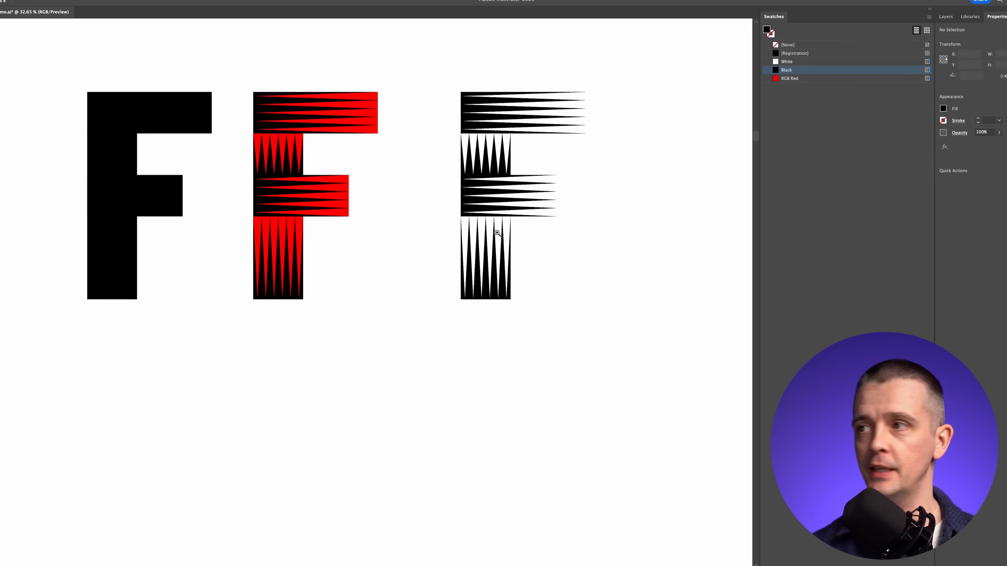
# Place a copied black F in the second row to receive gray gradient fills.
pyautogui.click(84, 351)
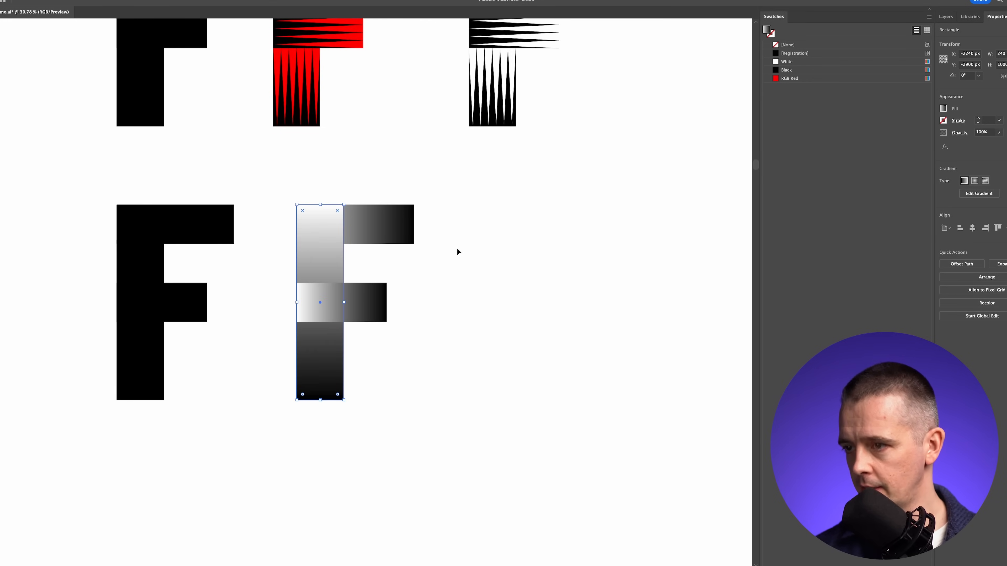
# Zoom in closely on the gradient F to edit its white-to-black sliders.
pyautogui.click(467, 287)
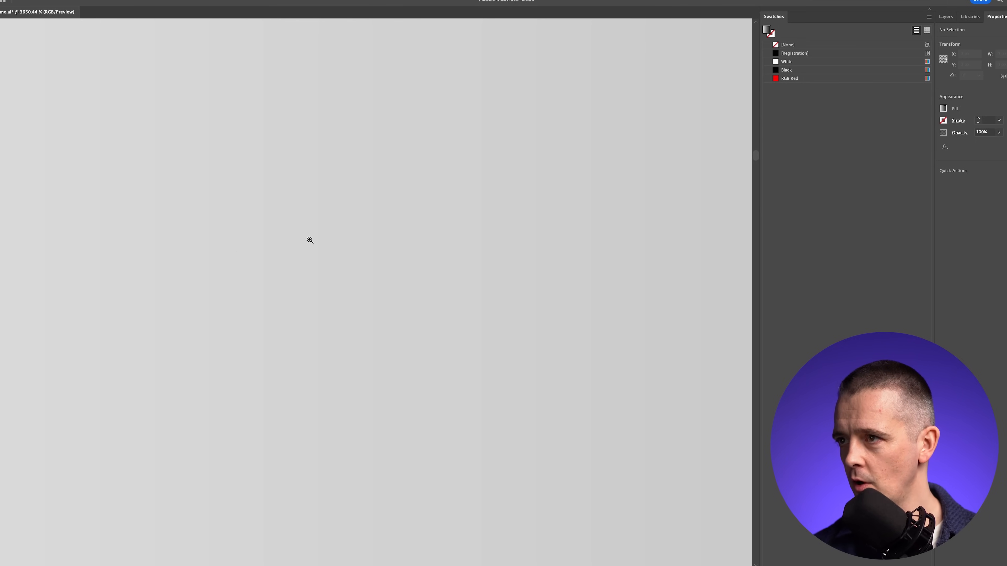
pyautogui.moveTo(690, 214)
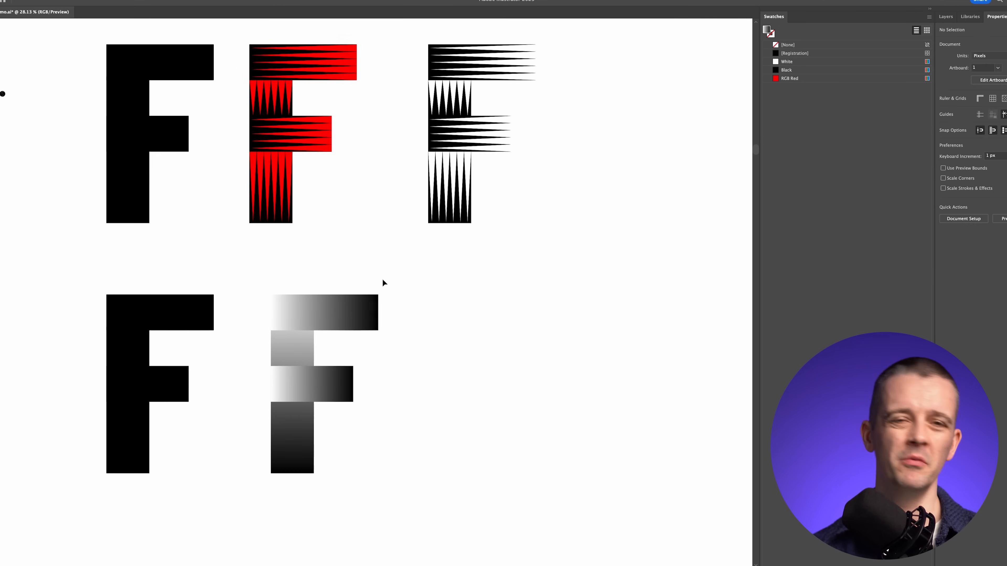
pyautogui.moveTo(445, 248)
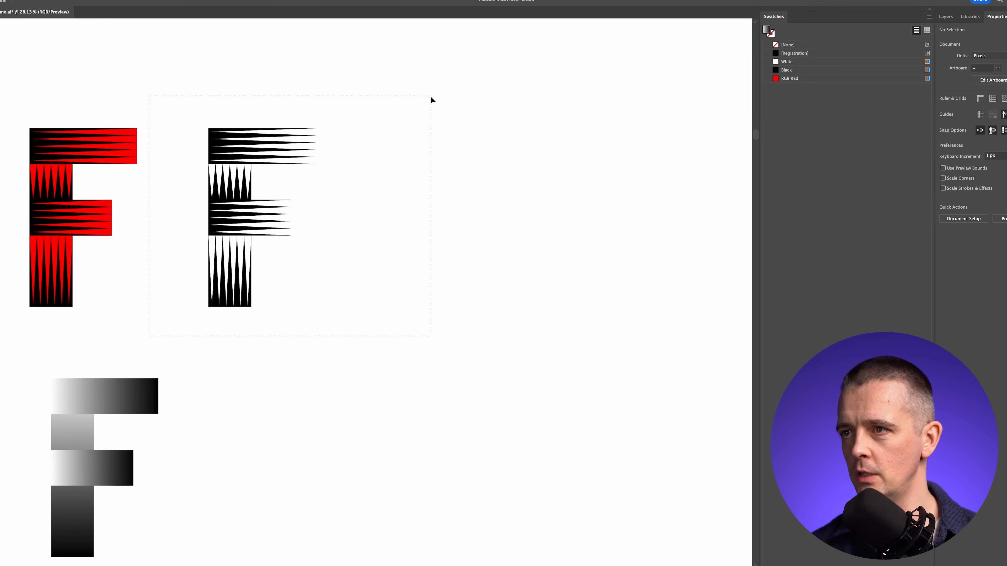
# Select the copied spiked F's top bar and rebuild its stripes reversed and thinner with Pathfinder.
pyautogui.click(455, 217)
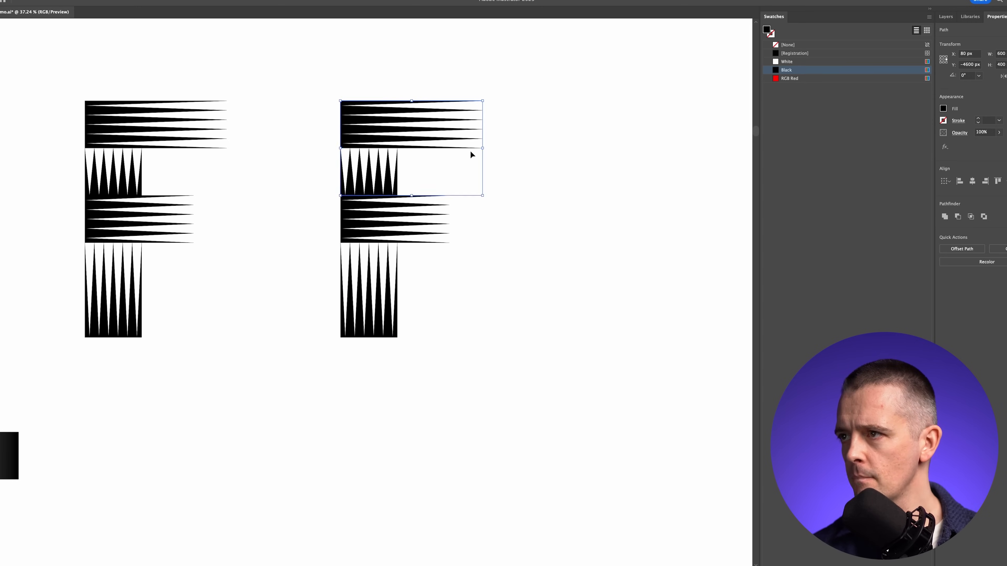
pyautogui.click(509, 190)
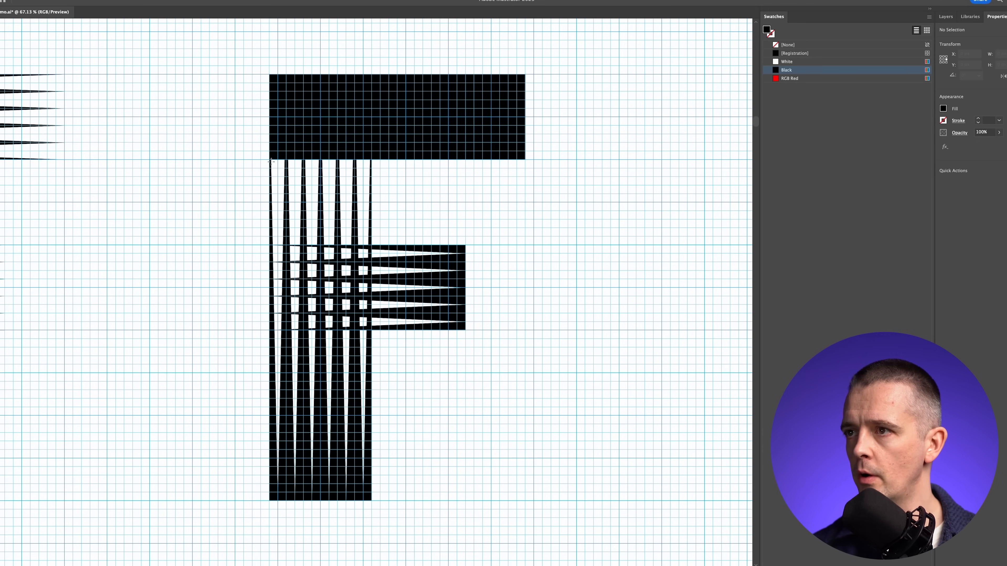
pyautogui.click(789, 77)
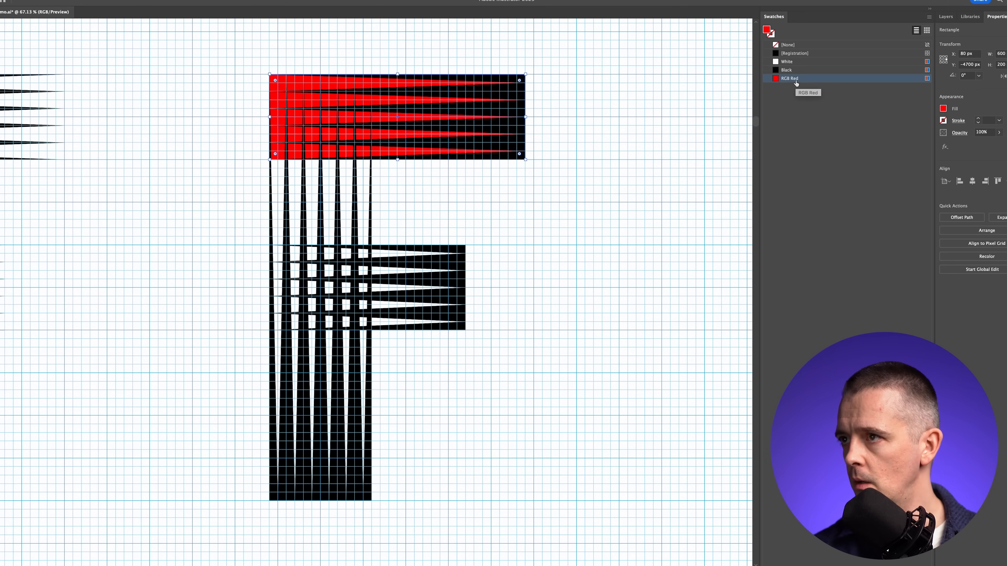
pyautogui.moveTo(423, 205)
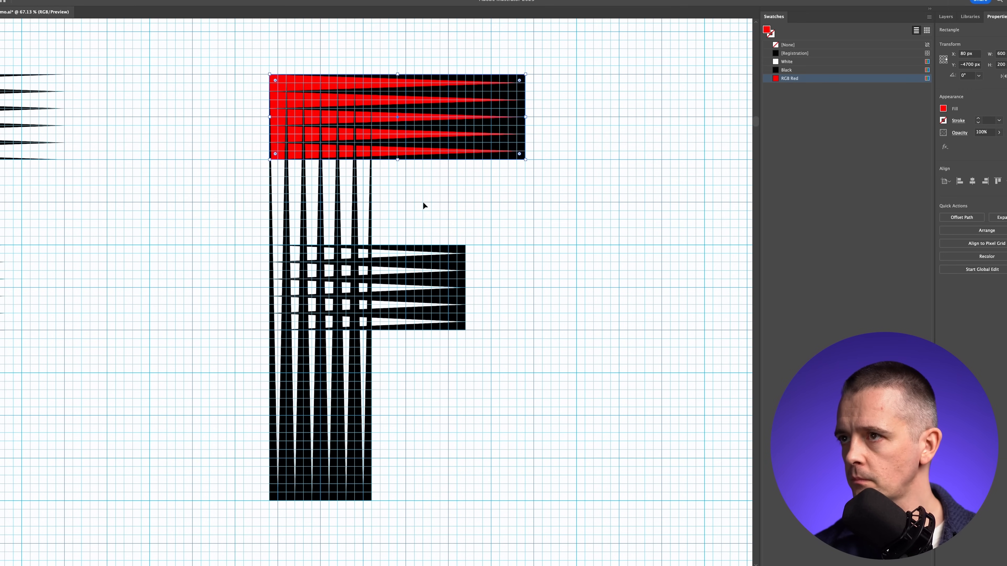
pyautogui.click(327, 263)
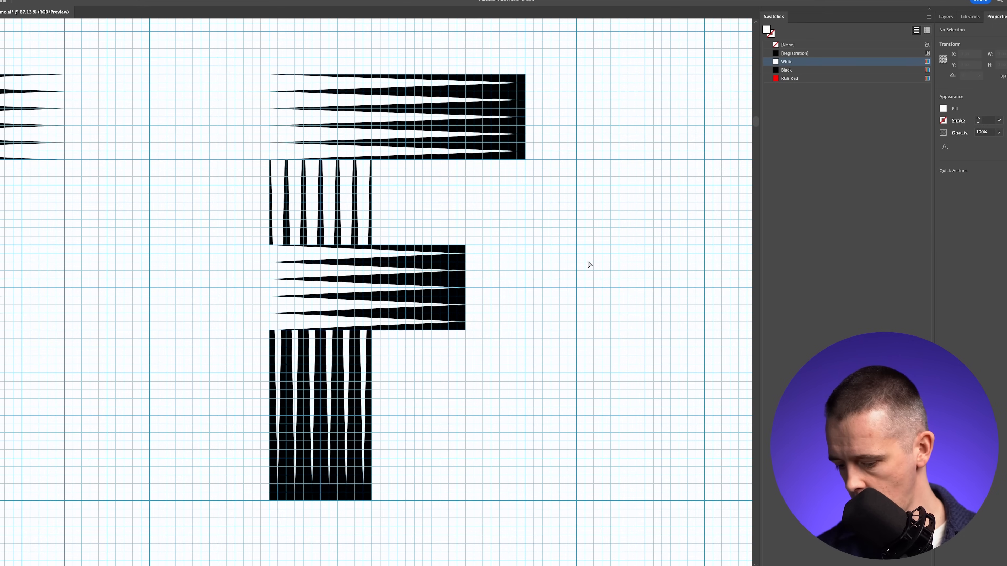
# Select the rectangle behind the bars and Alt-drag striped F copies into the rows.
pyautogui.click(366, 287)
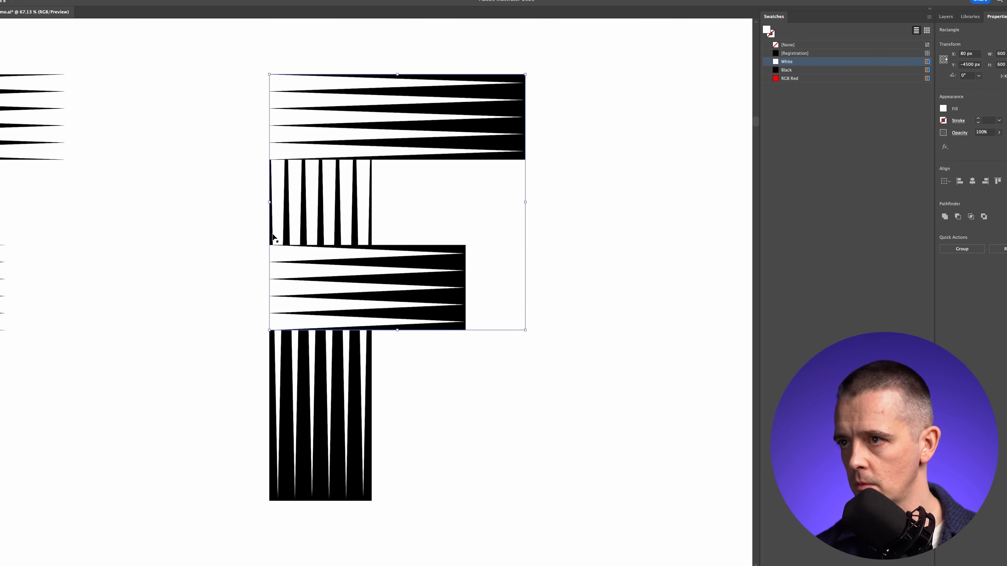
pyautogui.click(204, 243)
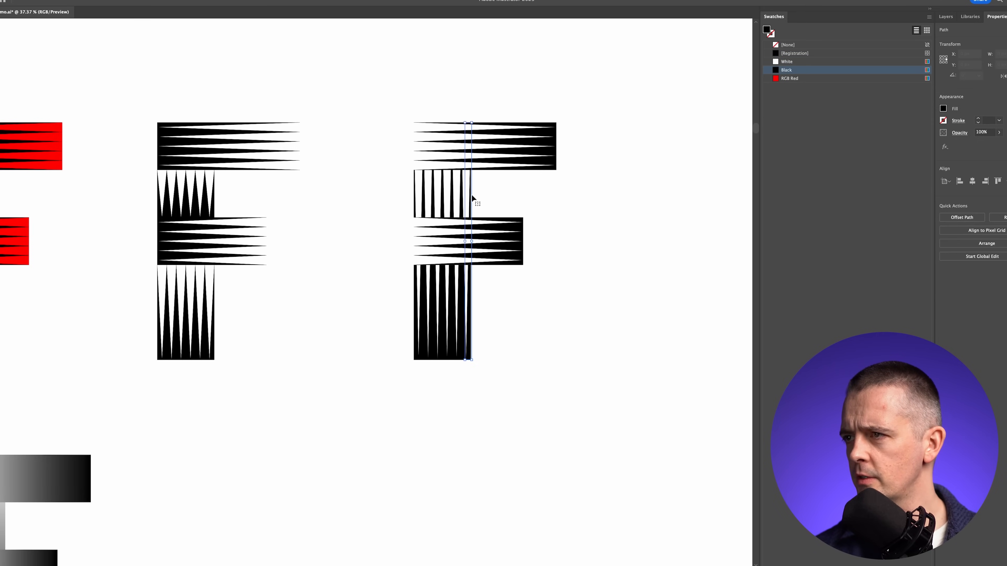
pyautogui.click(441, 132)
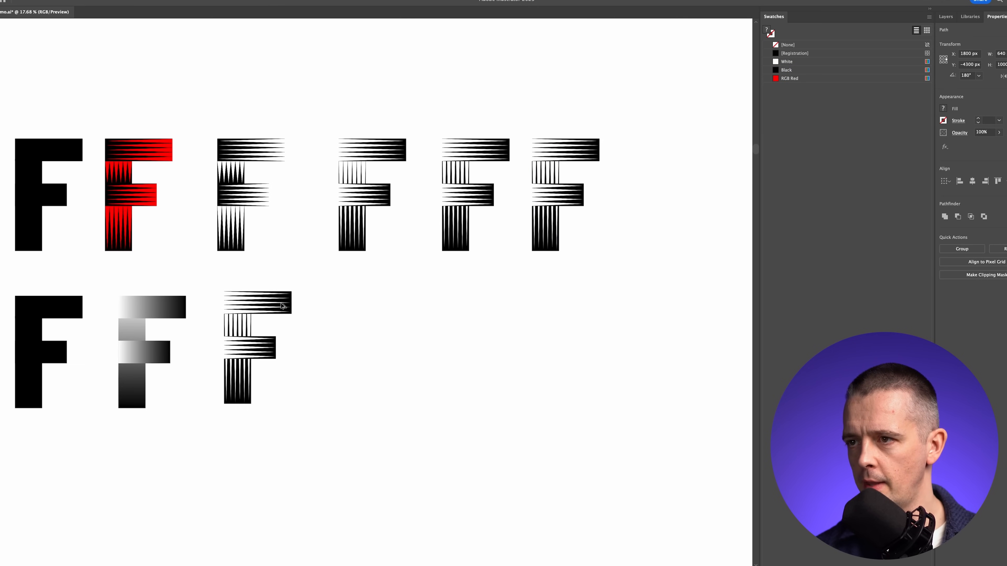
# Arrange the three Fs and start Object > Transform > Shear on the striped copy.
pyautogui.click(247, 352)
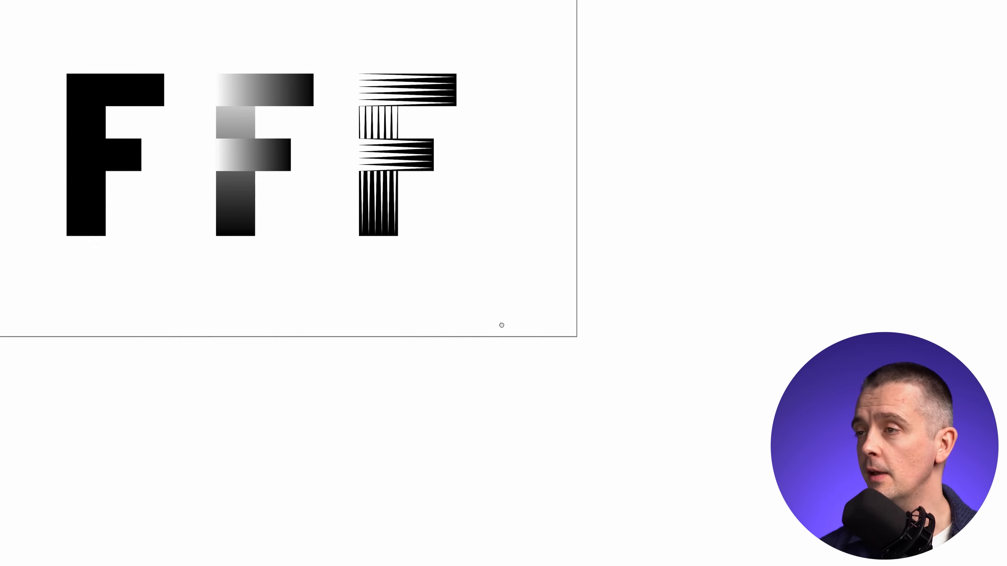
pyautogui.click(84, 2)
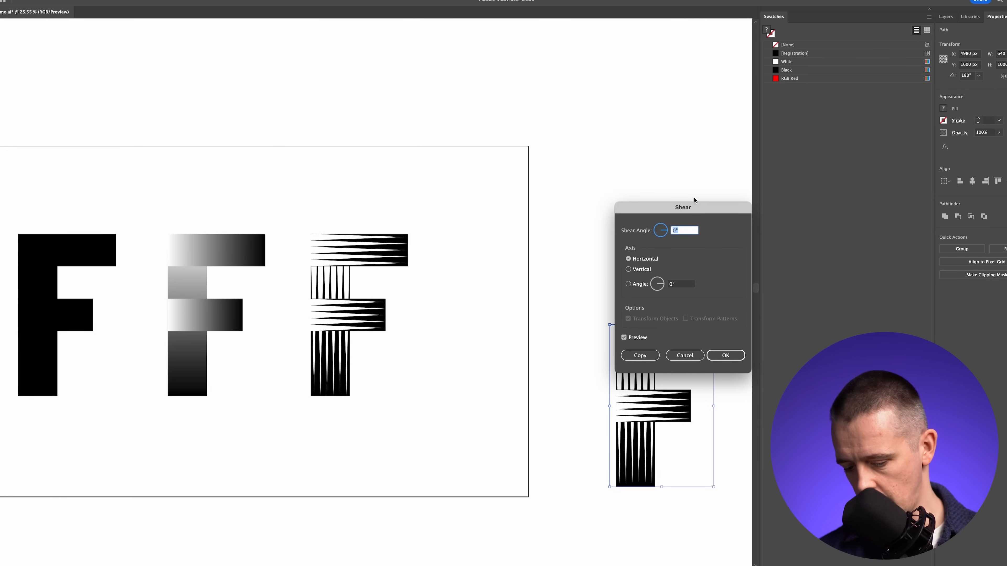
# Shear the striped F copy horizontally by 30 degrees and zoom out to view all letters.
pyautogui.write('30')
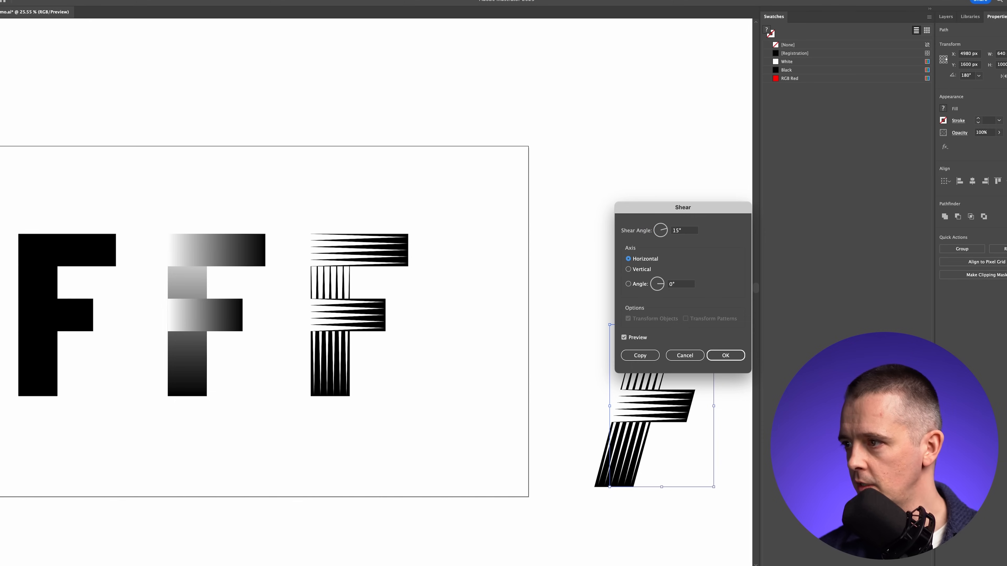
pyautogui.click(725, 355)
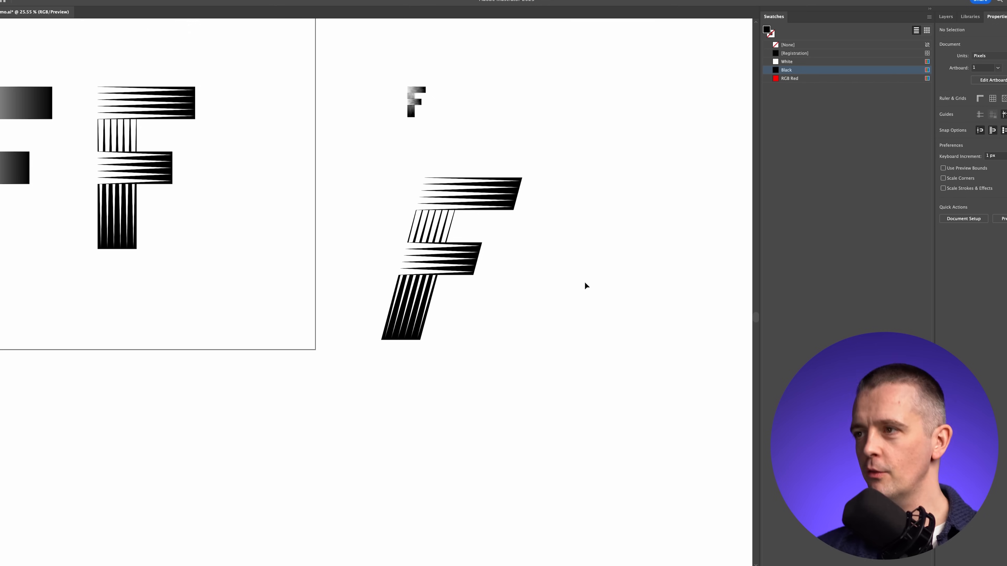
pyautogui.moveTo(456, 260)
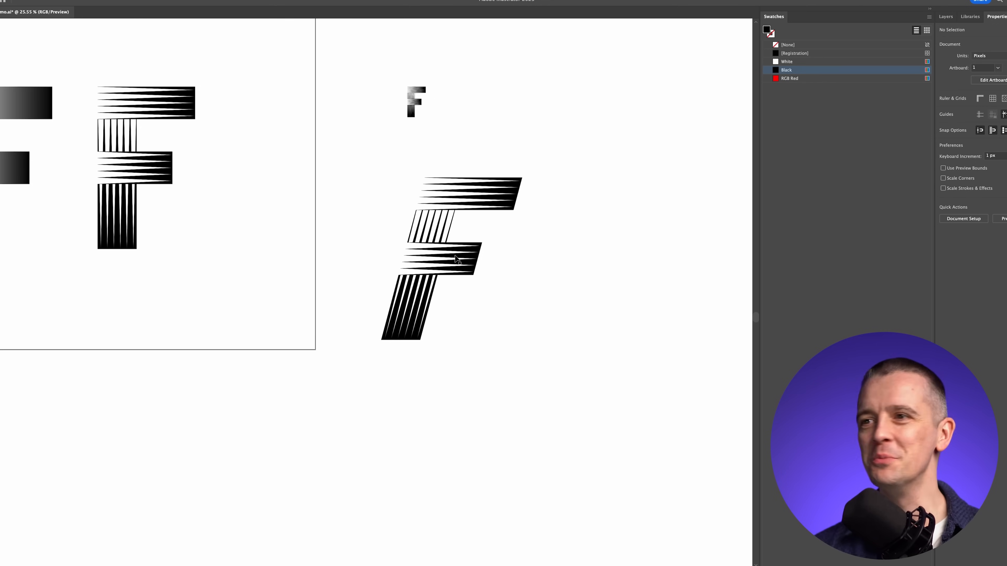
pyautogui.moveTo(412, 363)
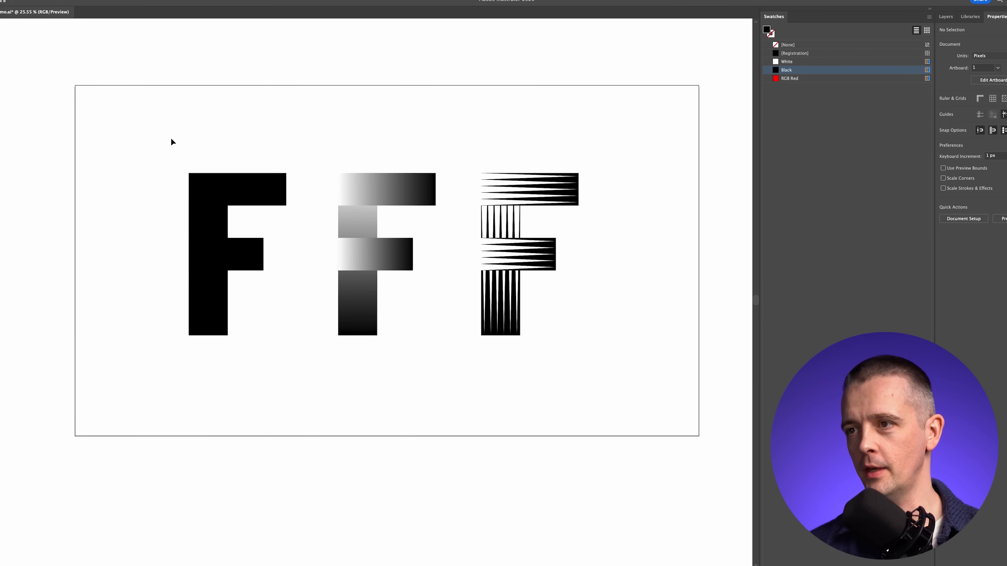
pyautogui.moveTo(537, 220)
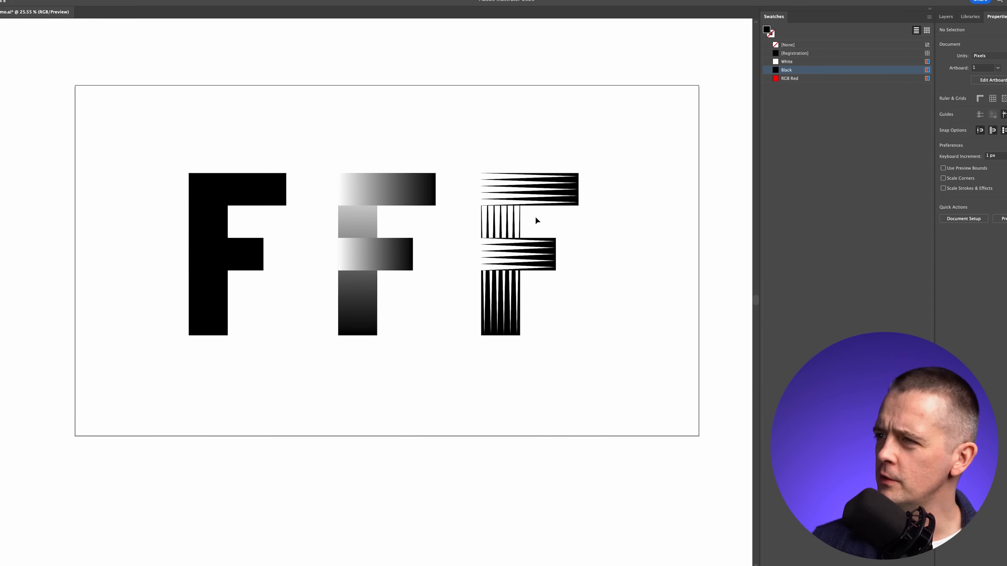
pyautogui.moveTo(709, 131)
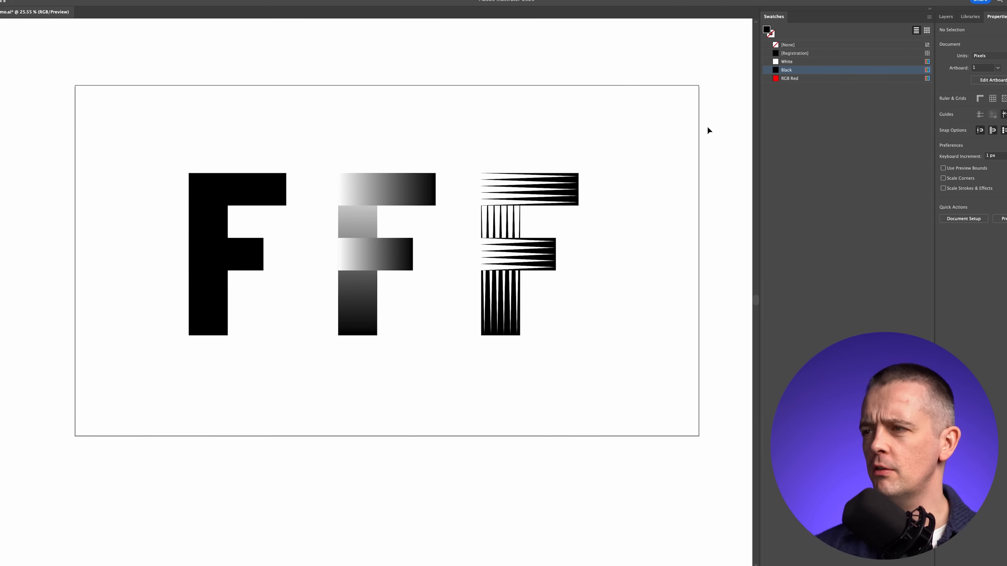
pyautogui.scroll(-3)
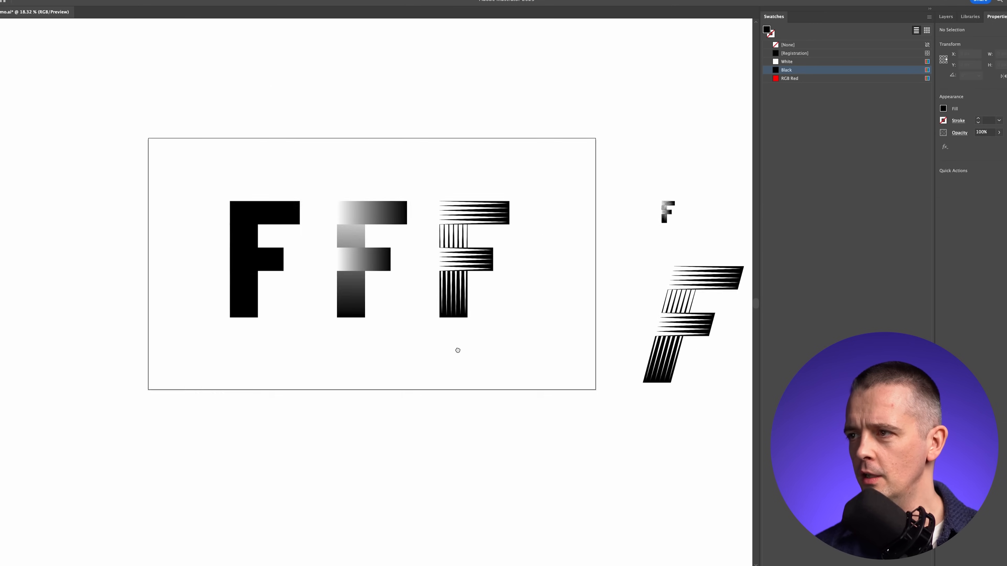